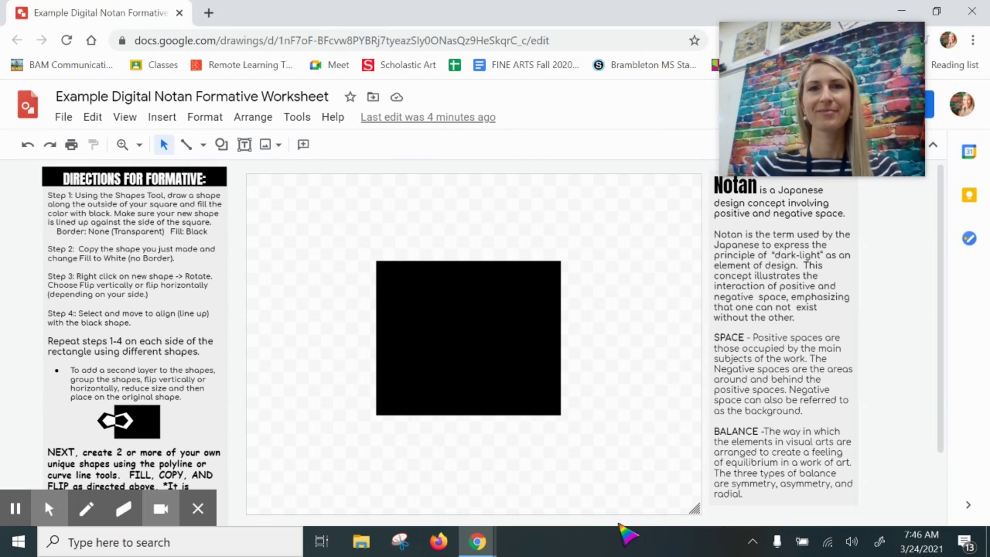
mouse_move(665, 468)
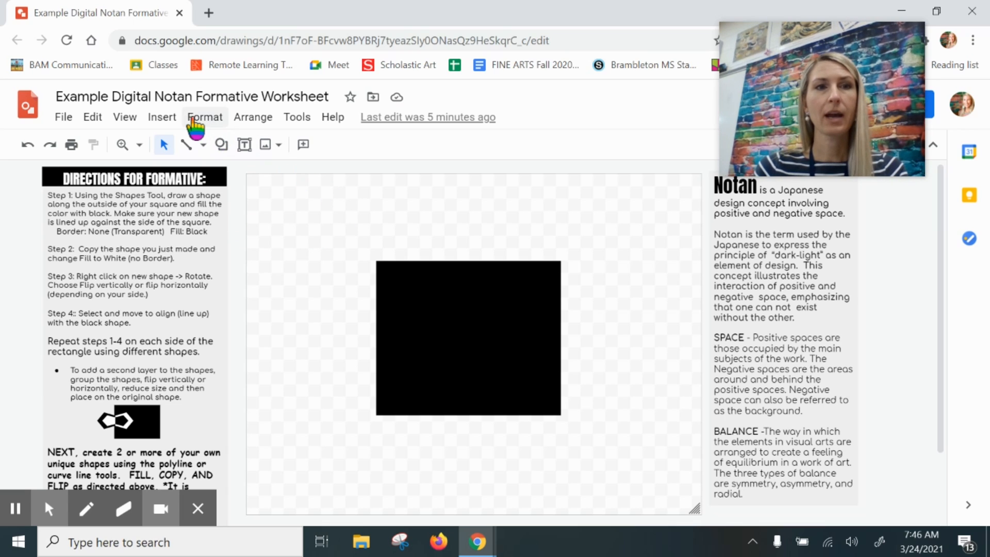
- Insert a parallelogram along the square's top edge and fill it solid black
click(161, 117)
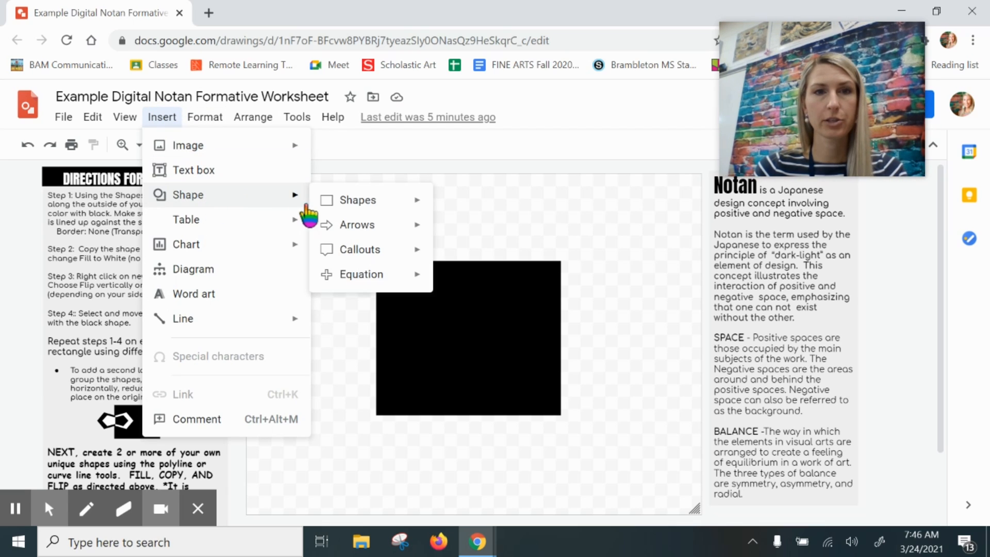
click(357, 200)
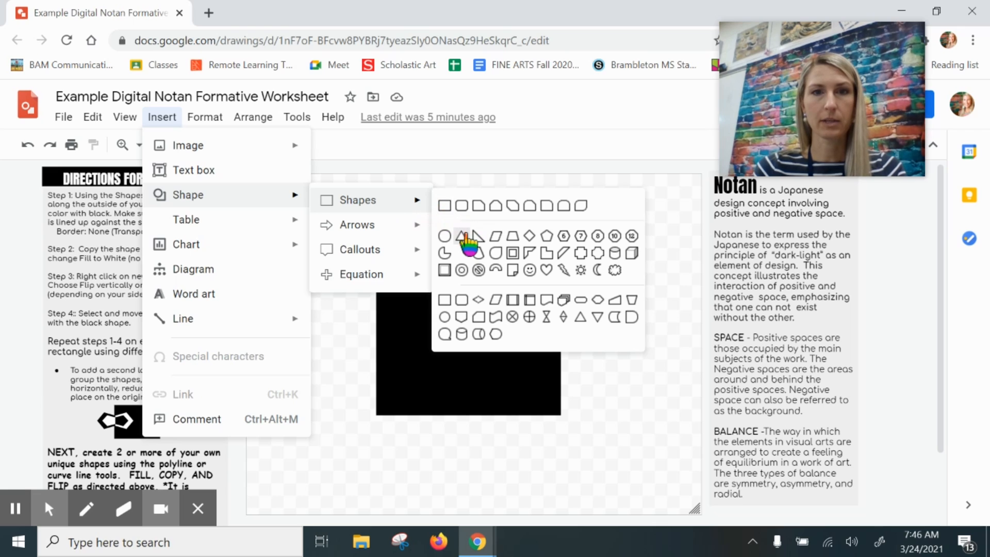
mouse_move(479, 241)
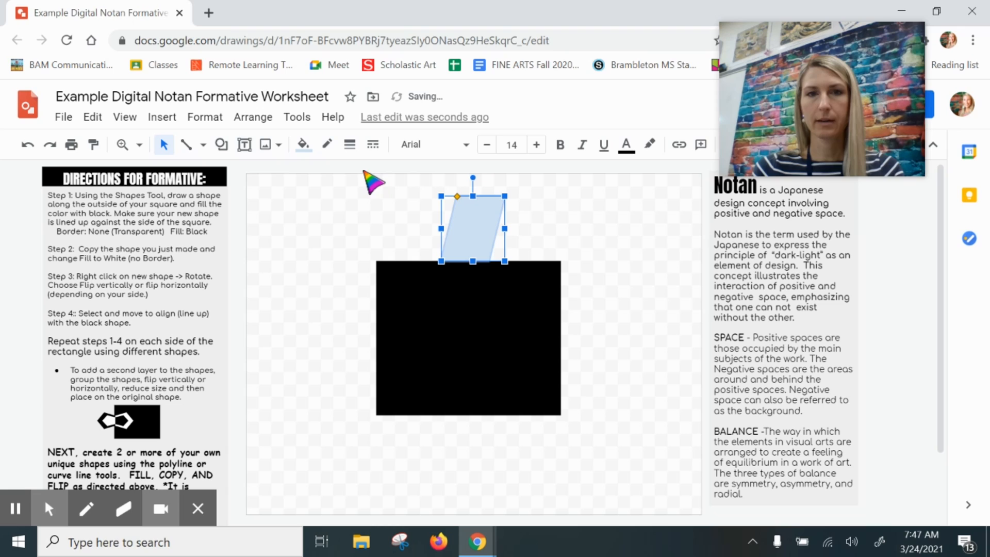
click(303, 144)
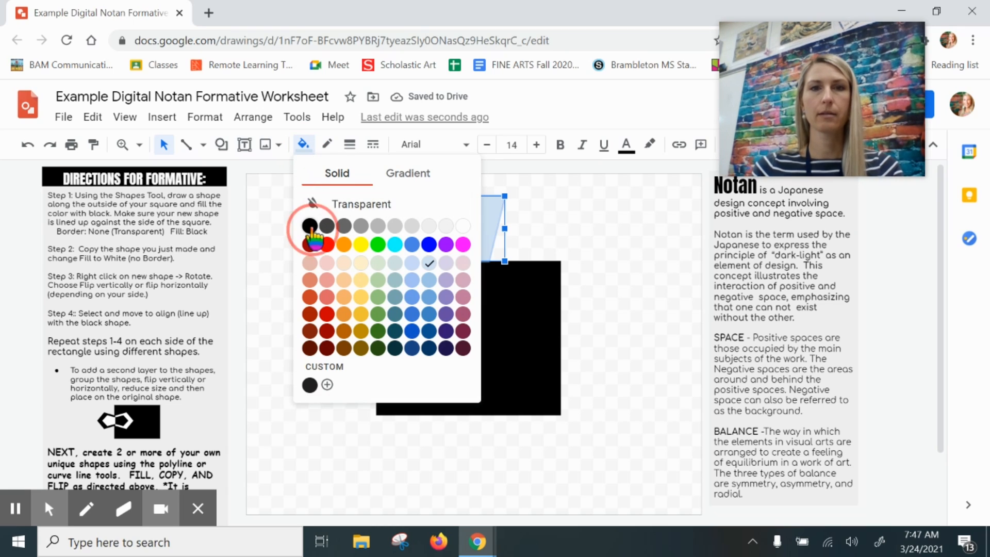
click(310, 225)
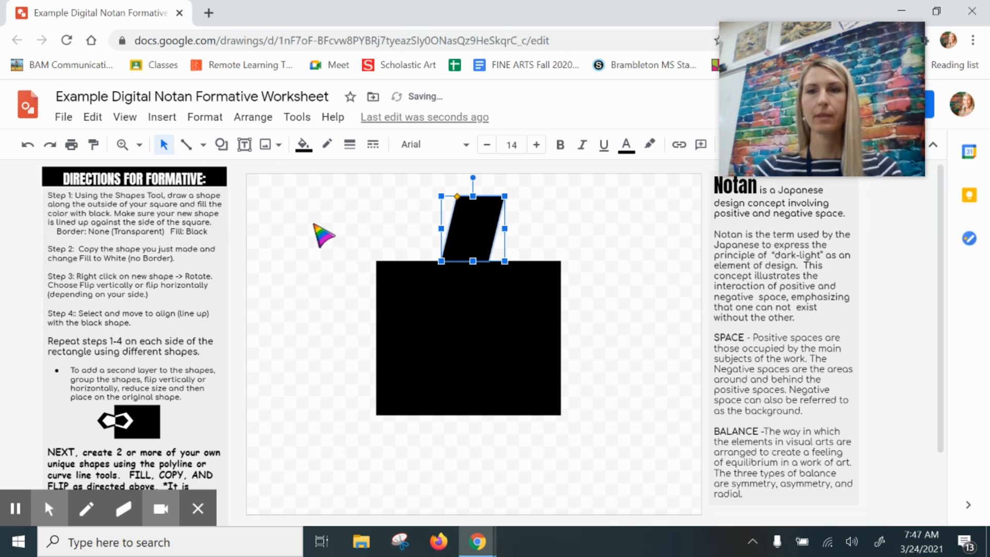
mouse_move(422, 253)
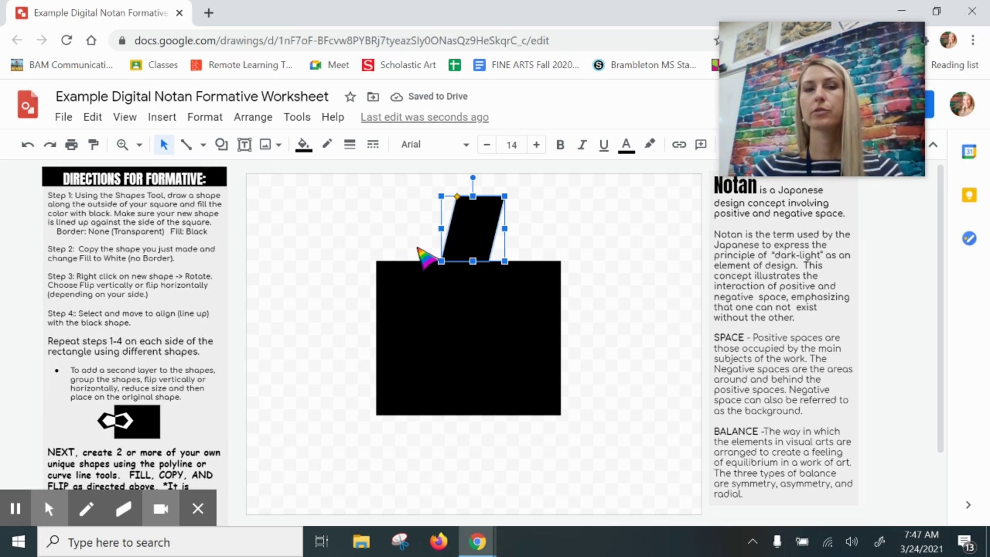
mouse_move(466, 239)
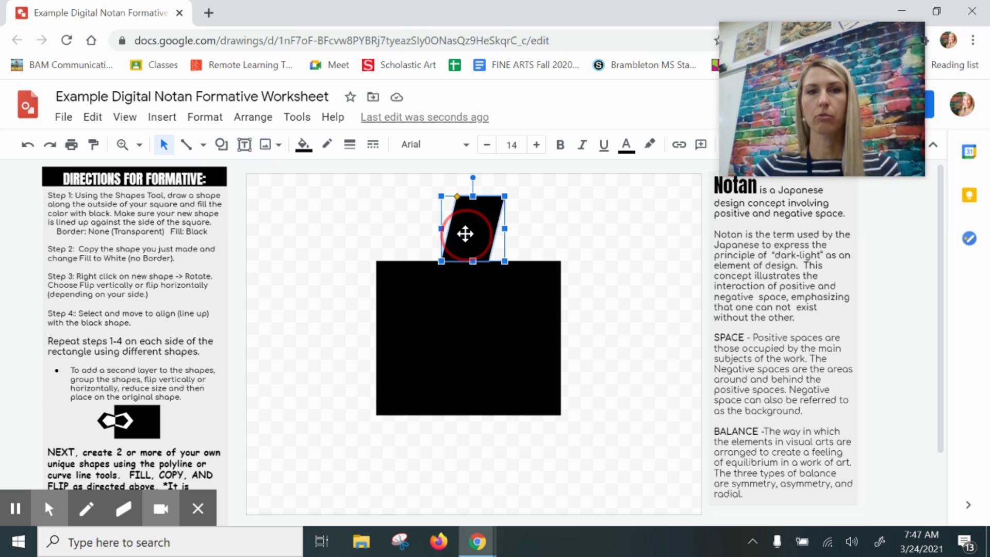
- Copy the black parallelogram and paste a duplicate overlapping the original
right_click(465, 233)
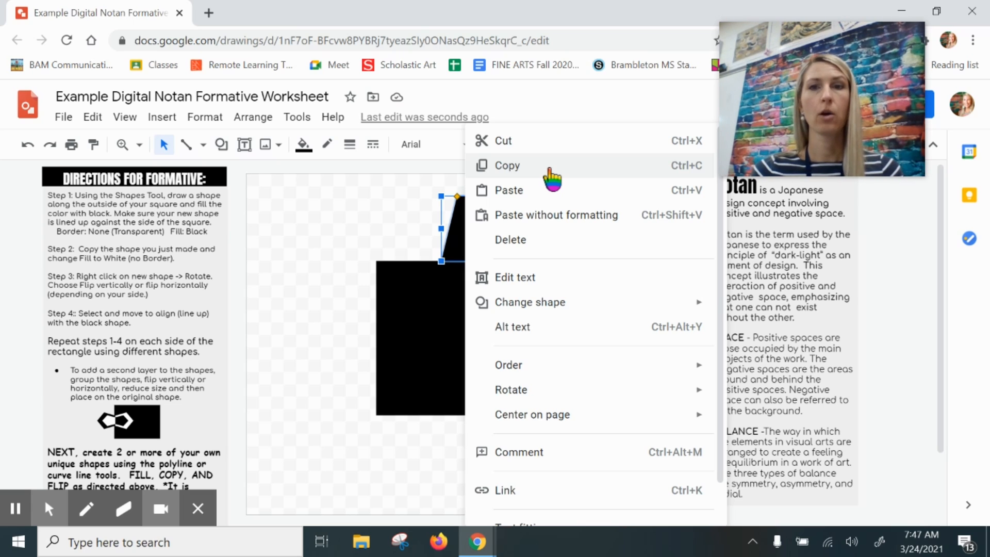
click(92, 117)
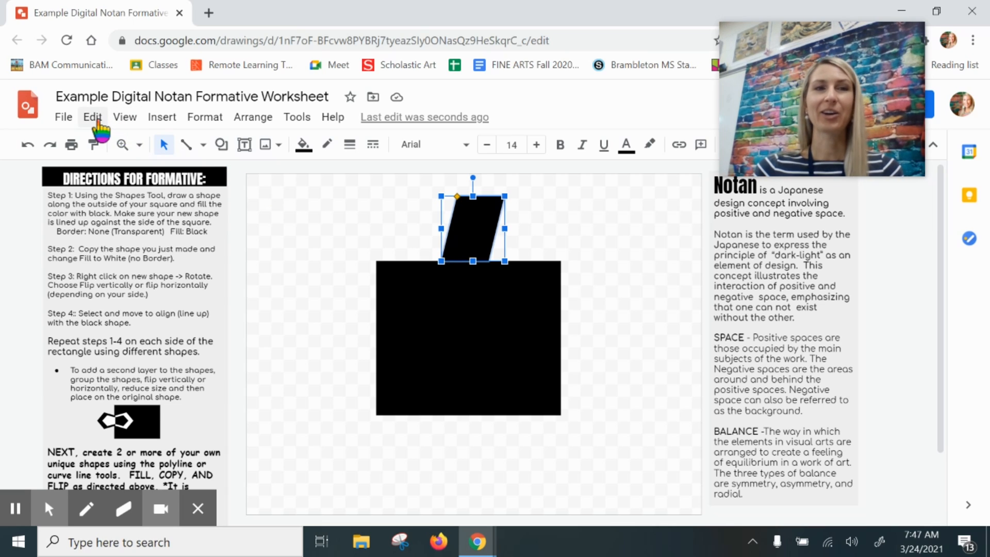
click(93, 117)
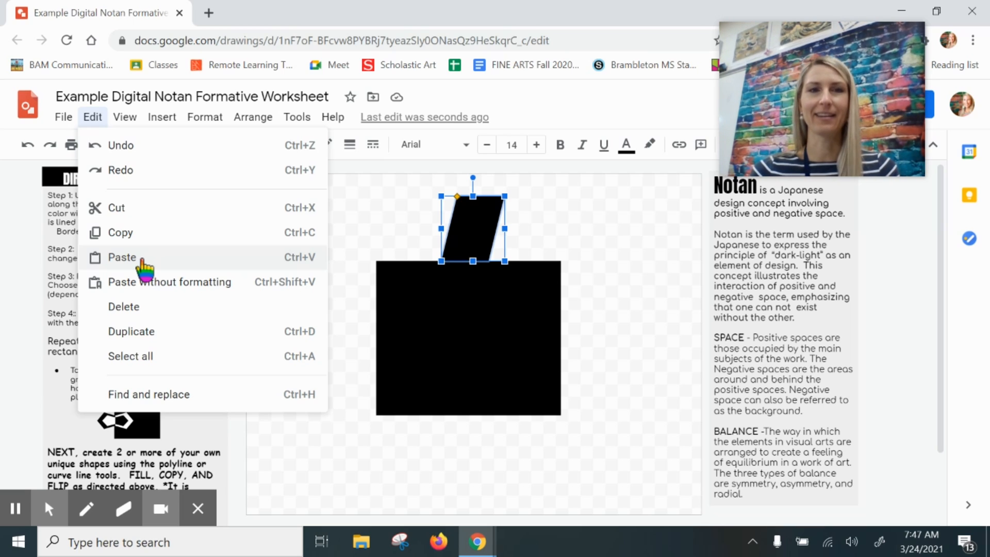
click(121, 258)
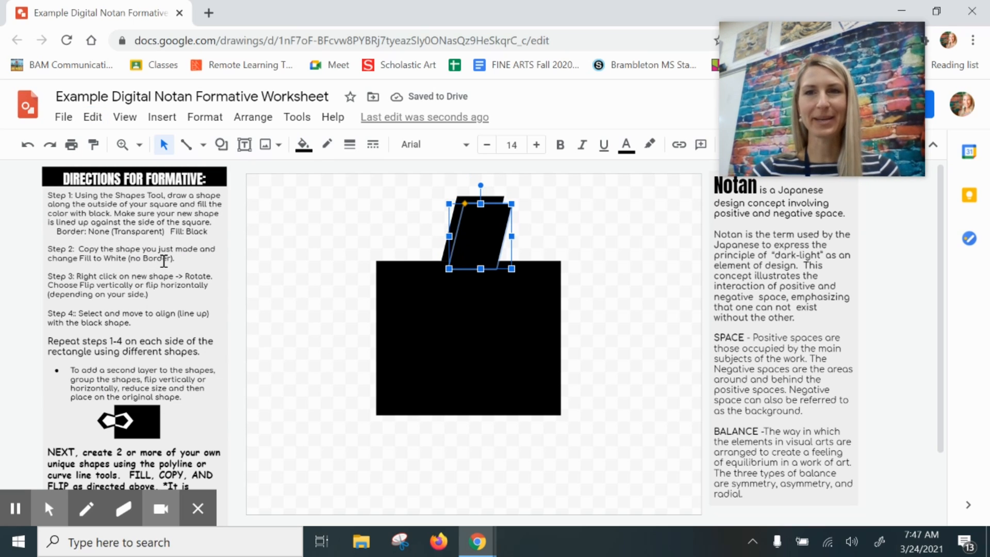
mouse_move(188, 314)
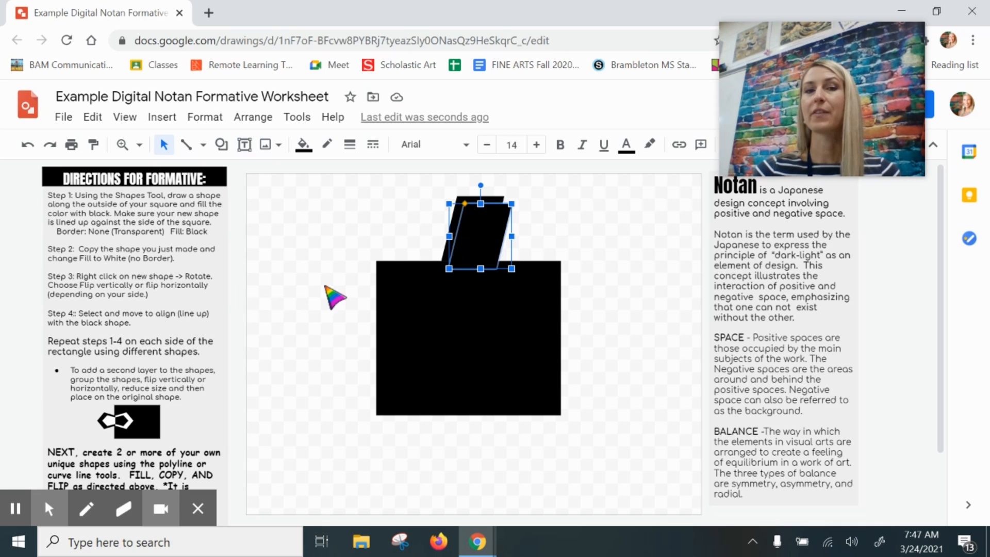
mouse_move(484, 251)
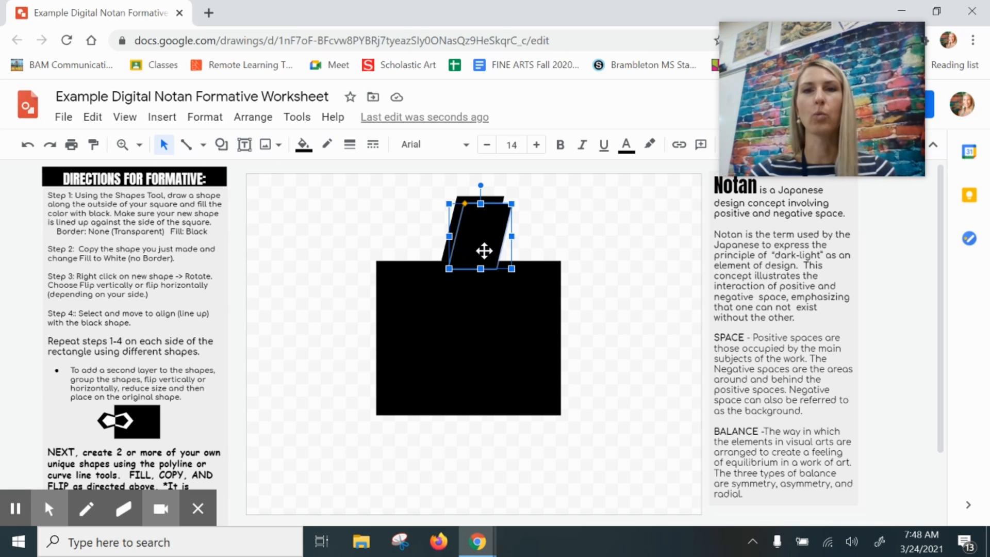
- Change the pasted parallelogram copy's fill colour to white
click(302, 145)
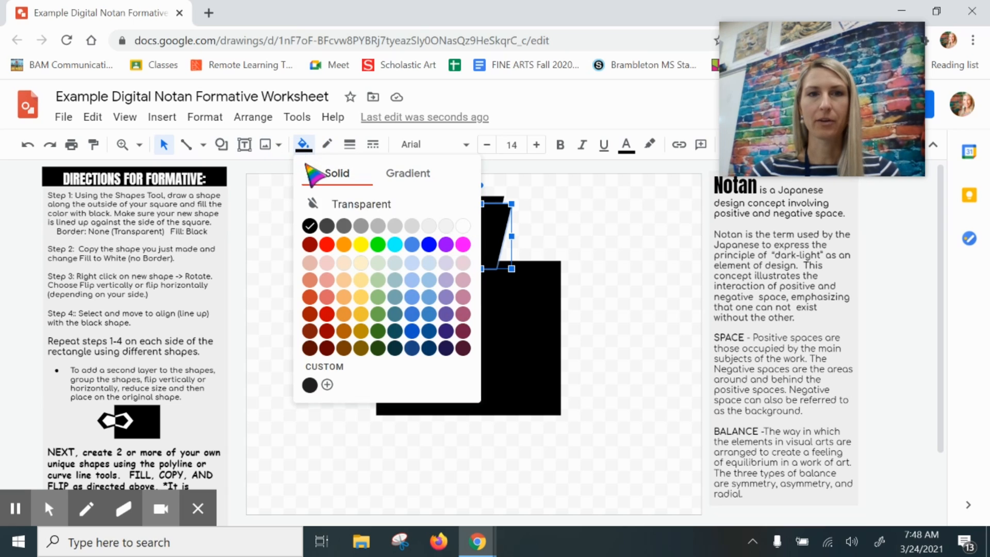
click(464, 225)
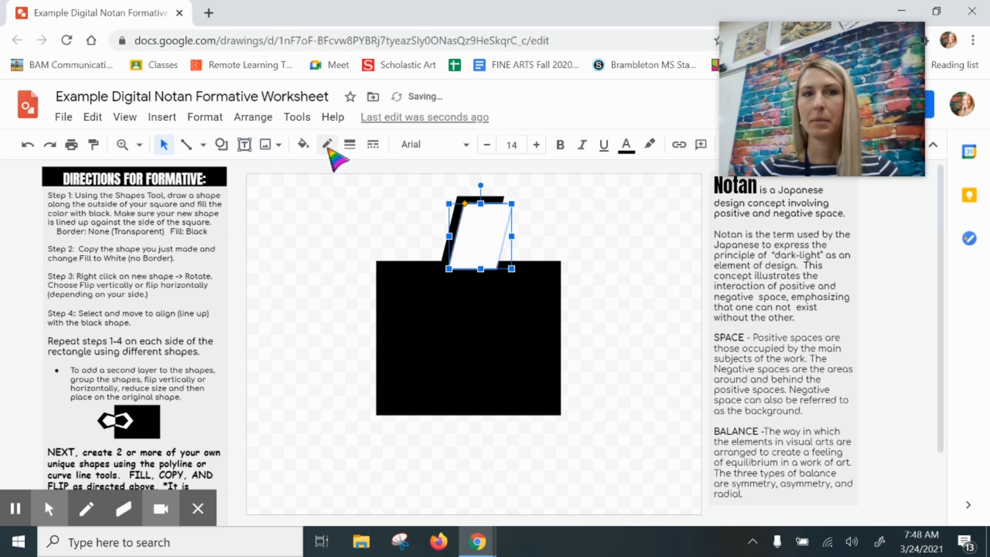
mouse_move(365, 192)
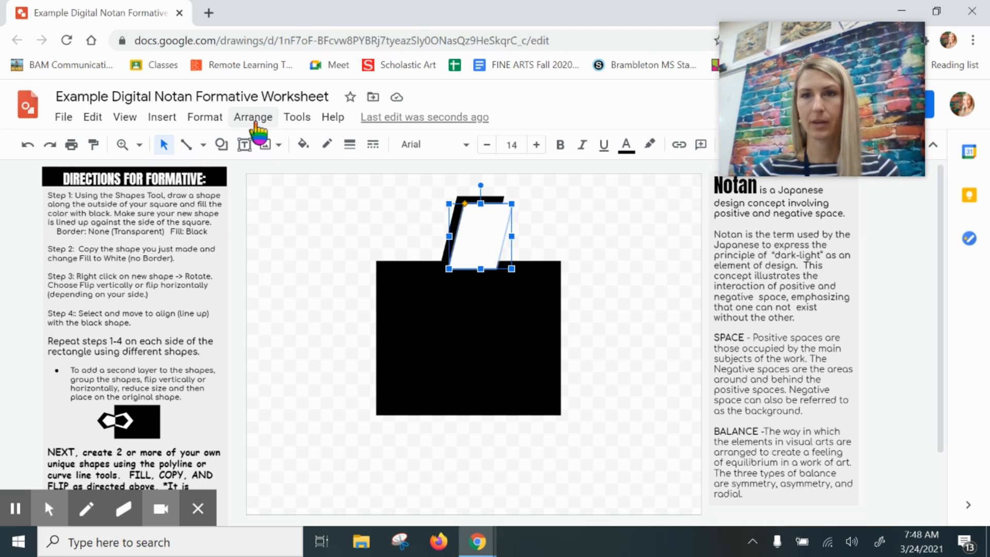
- Flip the white parallelogram vertically and drag it down inside the black square
click(253, 116)
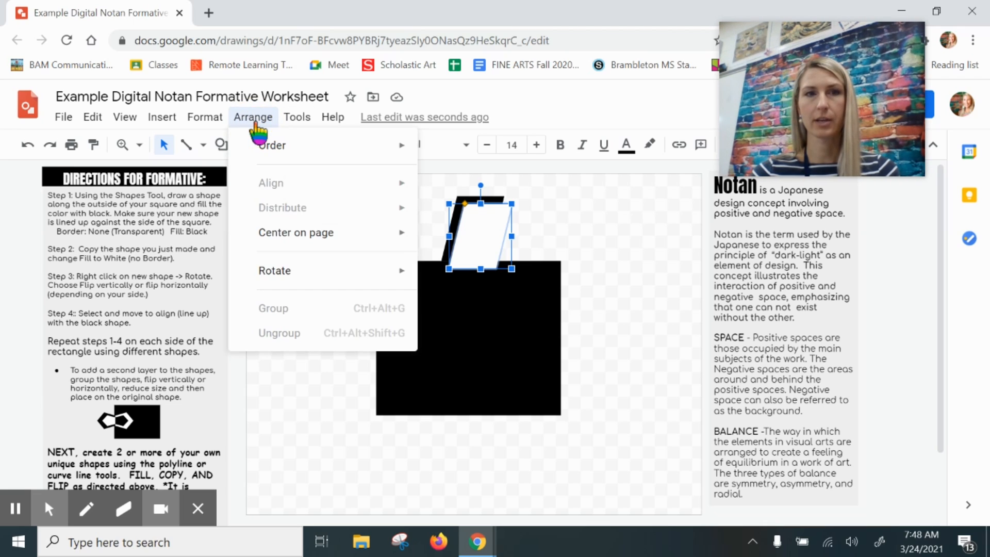
mouse_move(274, 271)
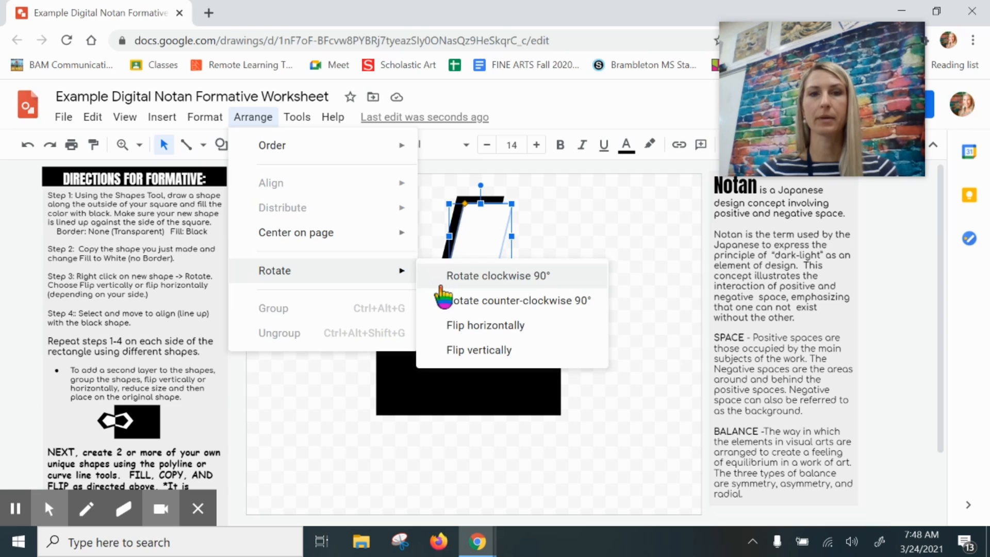
mouse_move(447, 330)
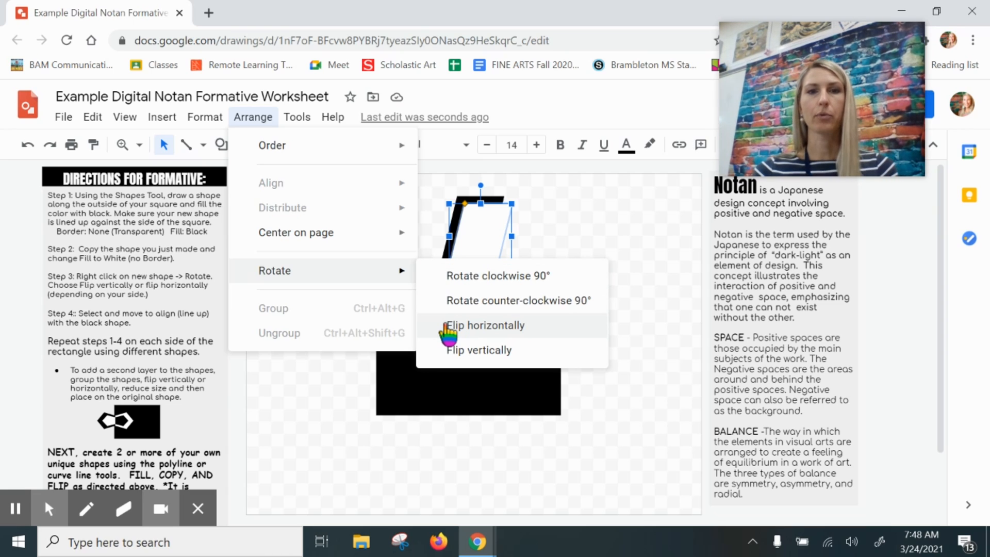
mouse_move(448, 350)
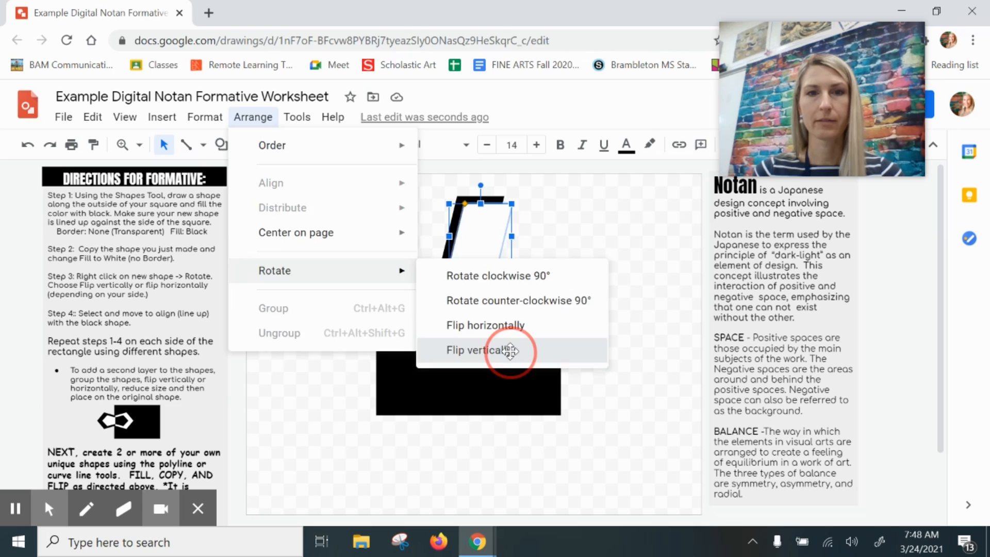
click(482, 351)
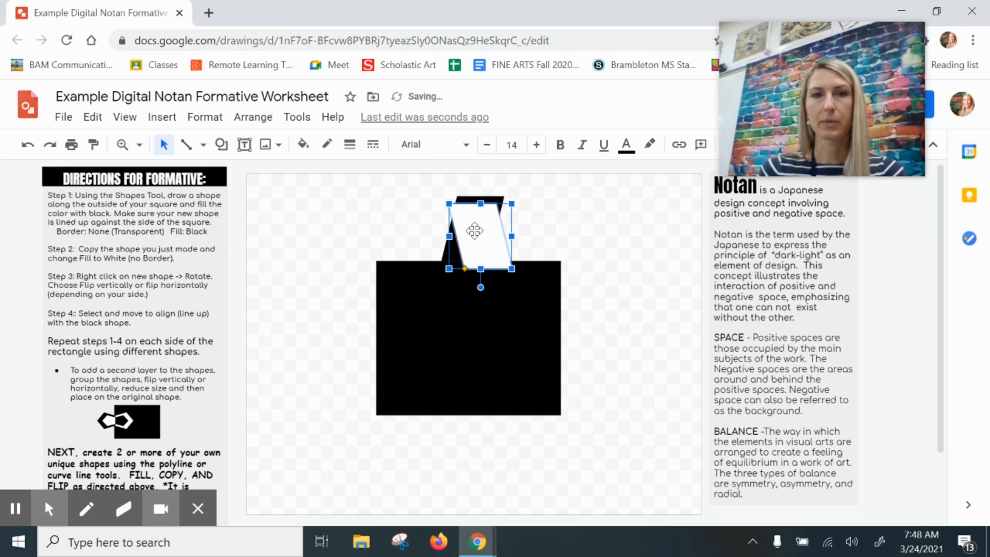
drag(481, 230, 470, 288)
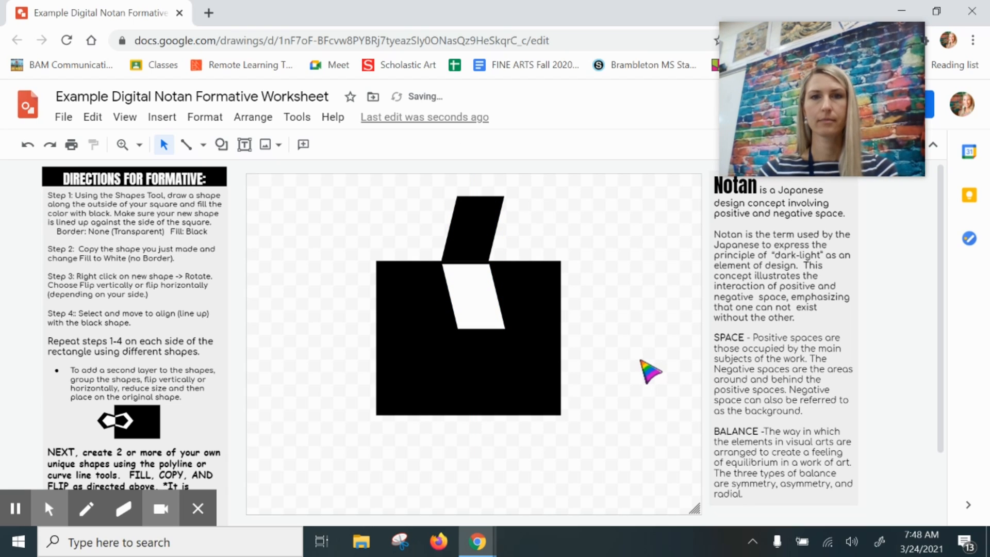
mouse_move(663, 380)
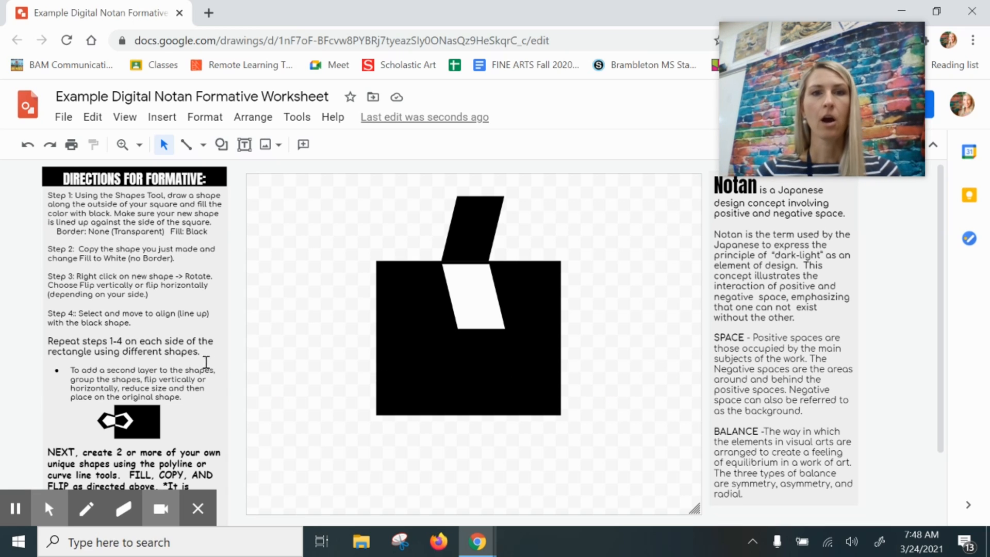
mouse_move(452, 407)
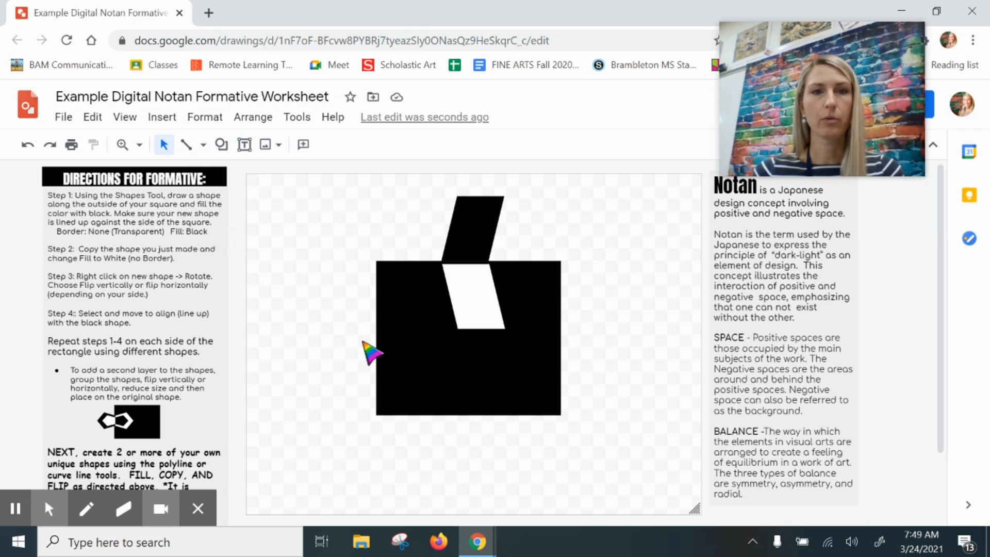
- Draw a black block arc at the square's left edge and make a white duplicate of it
click(161, 116)
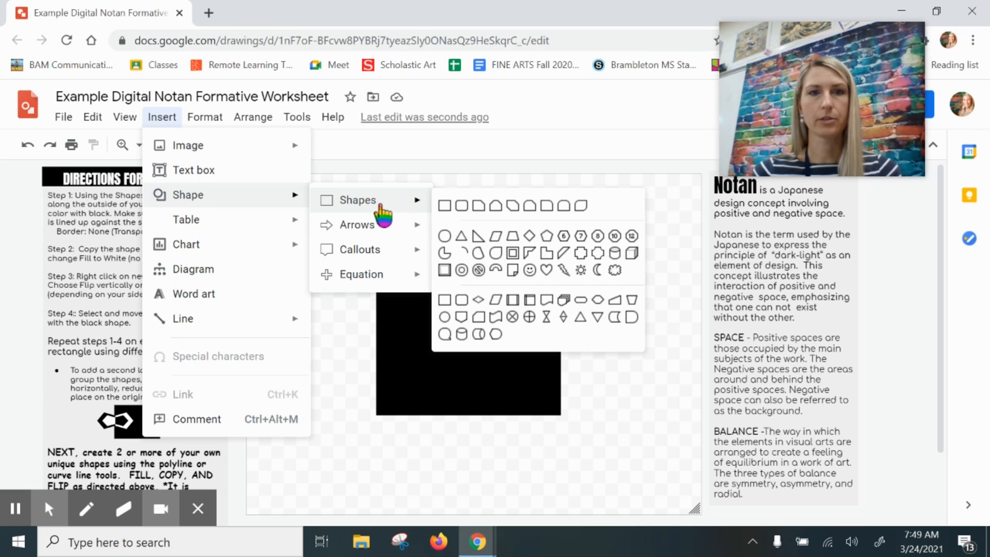
mouse_move(498, 277)
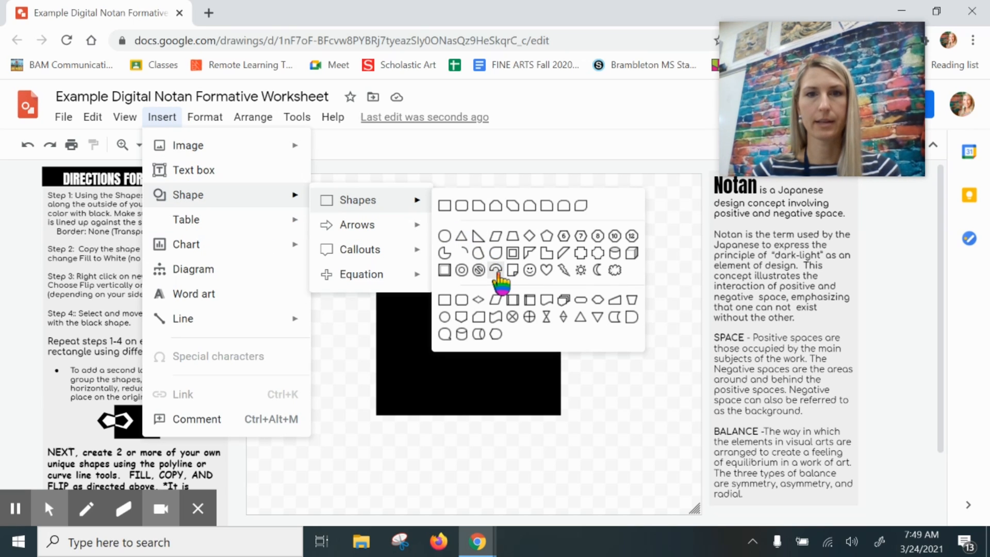
click(495, 270)
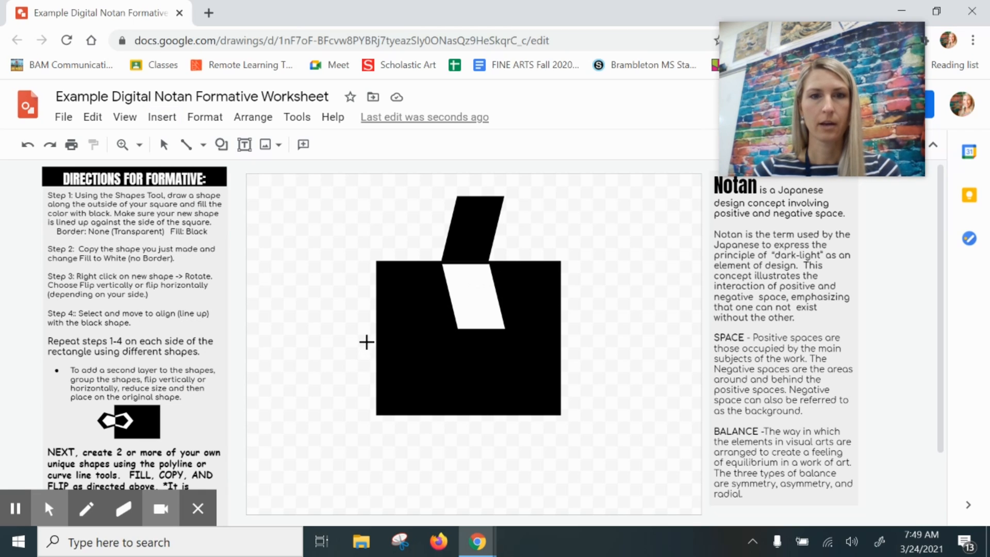
mouse_move(377, 341)
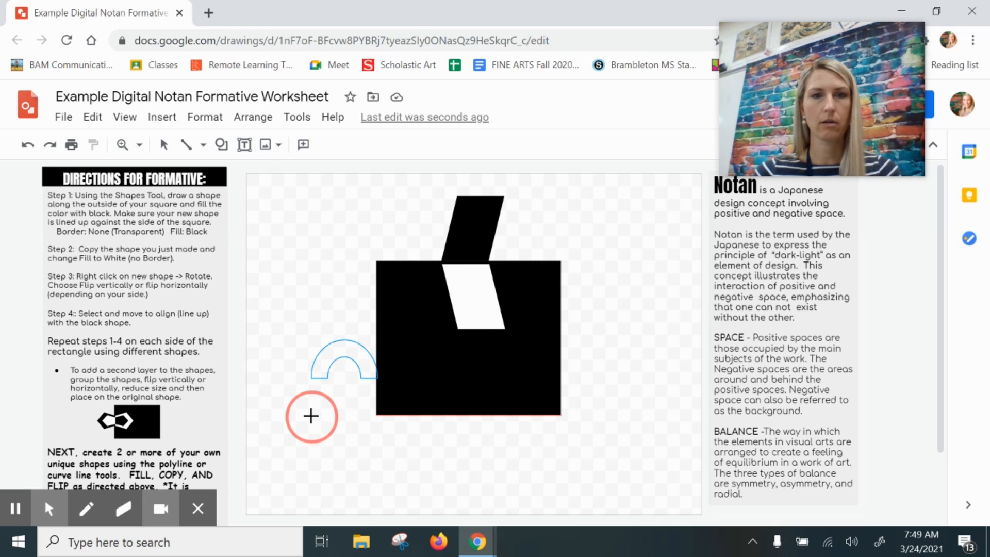
click(302, 144)
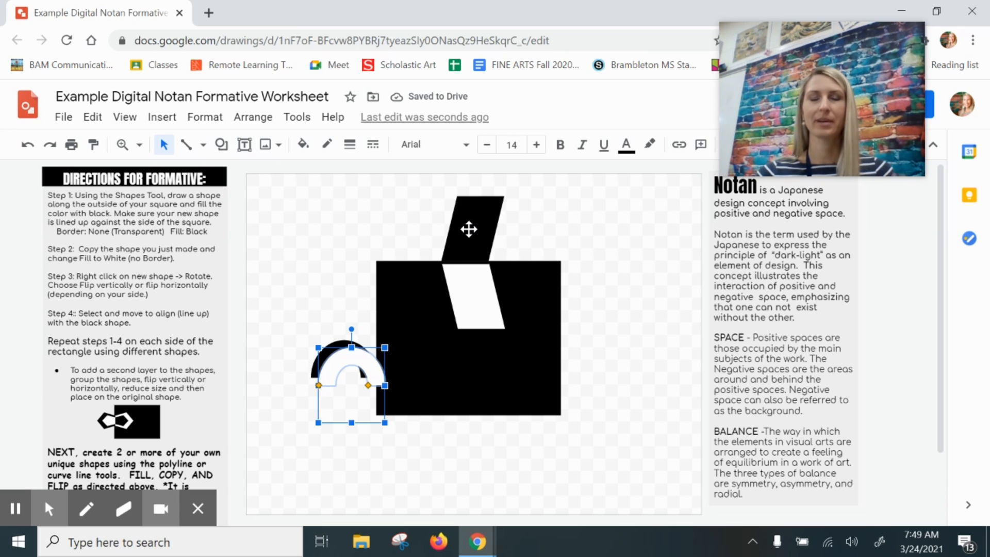
click(252, 116)
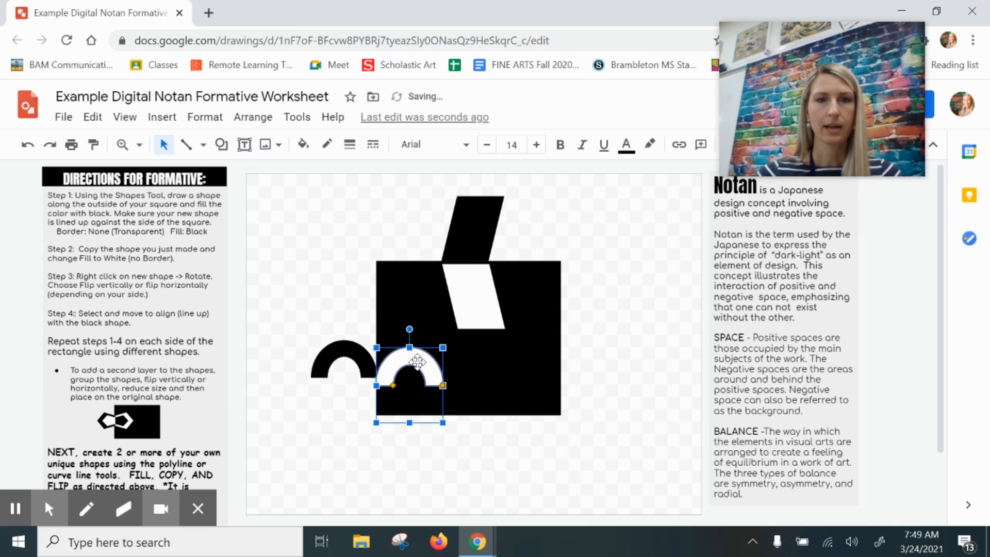
- Drag the white arch level with the black arch, just inside the square's left edge
drag(409, 371, 409, 353)
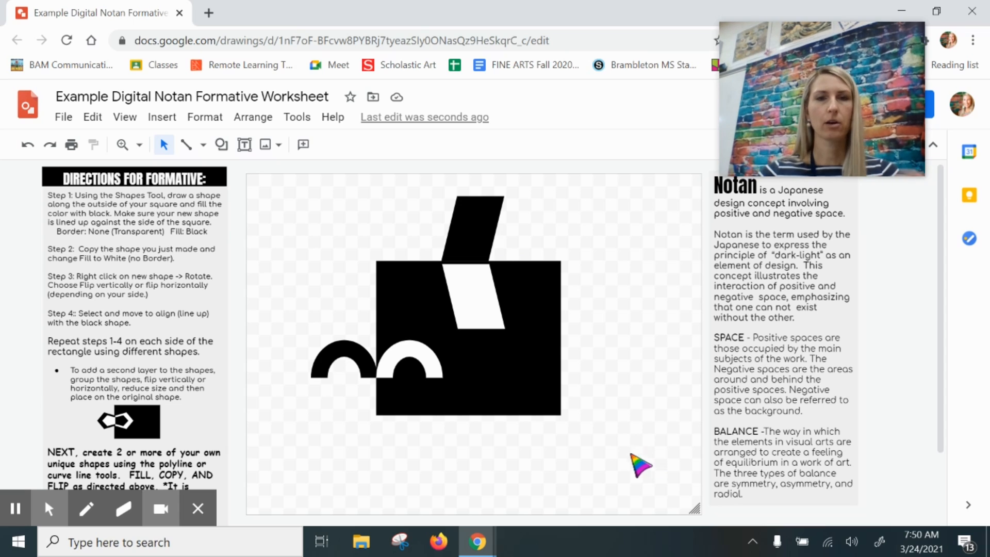
mouse_move(266, 412)
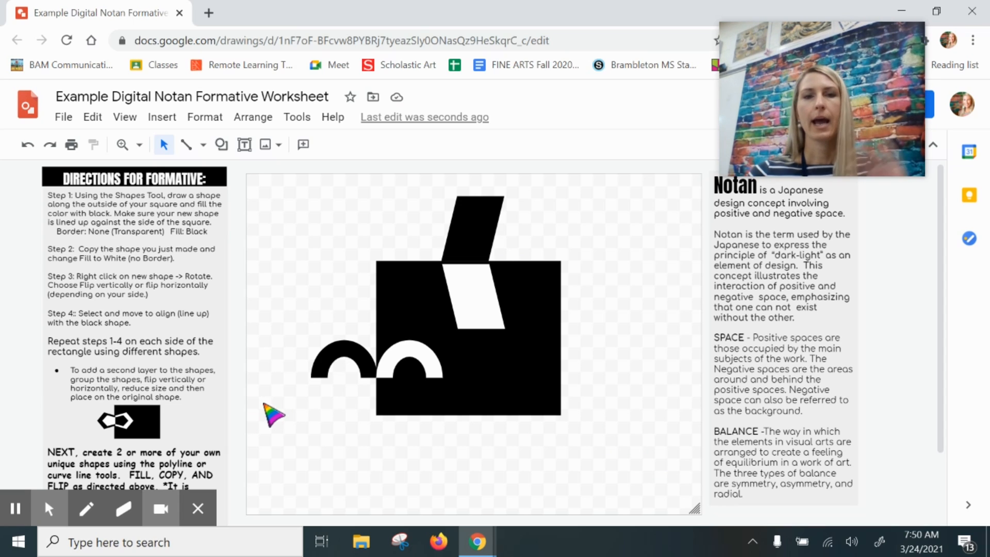
mouse_move(607, 356)
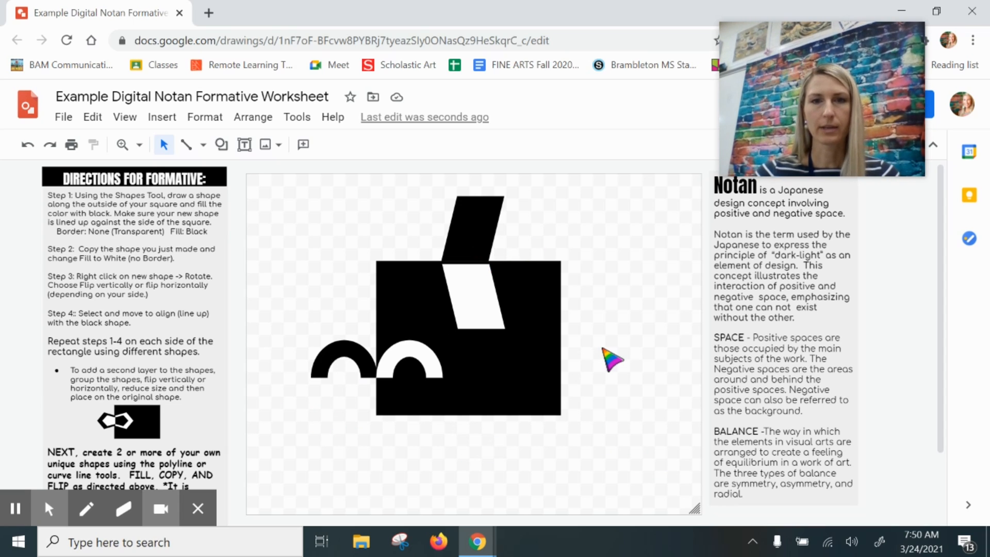
mouse_move(309, 439)
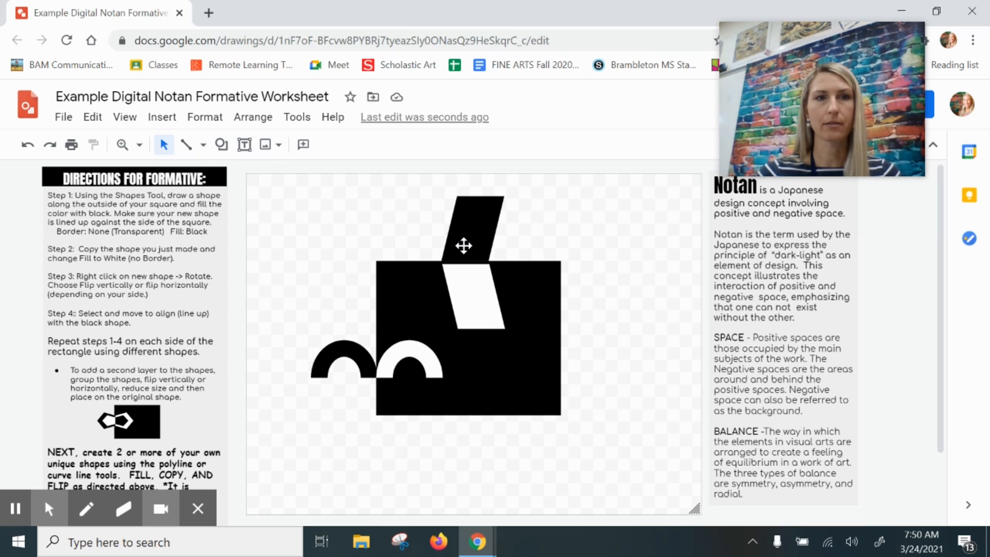
- Add a smaller inner parallelogram, copy it, and flip the black copy vertically into the square
click(162, 117)
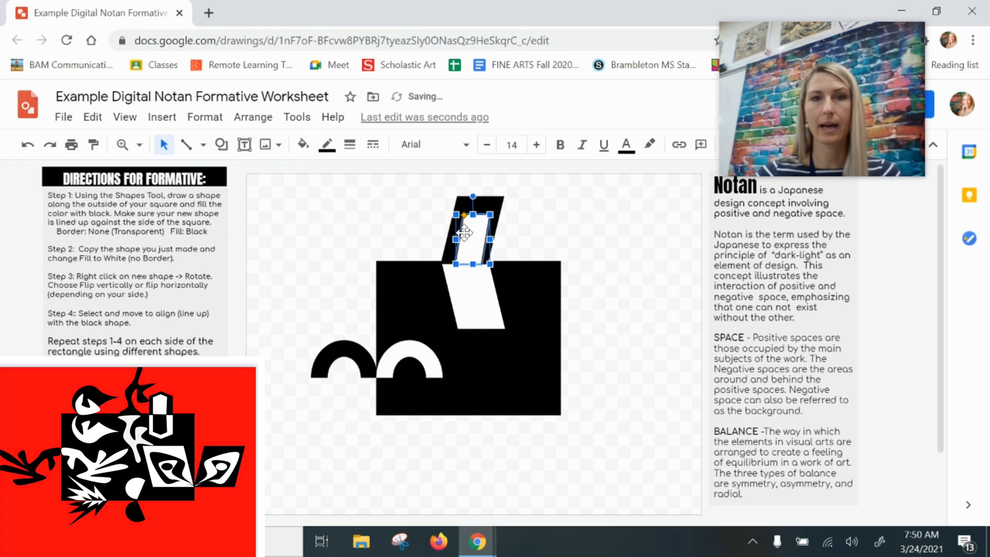
right_click(465, 233)
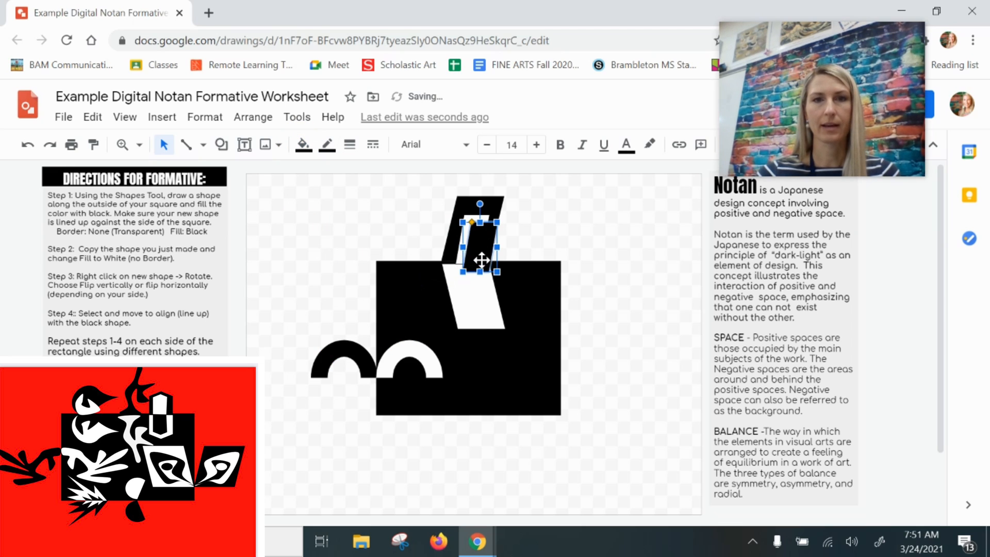
right_click(479, 258)
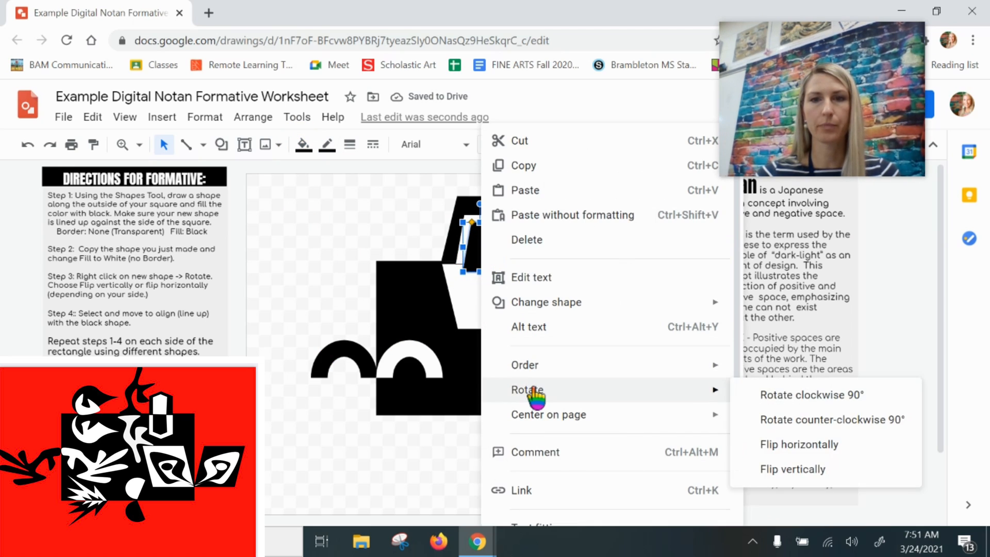
mouse_move(796, 476)
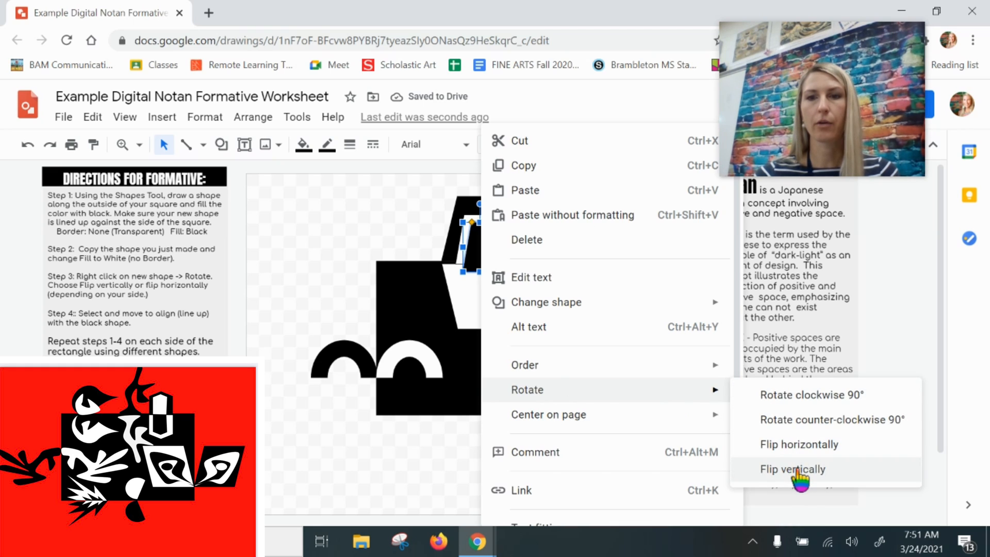
click(792, 469)
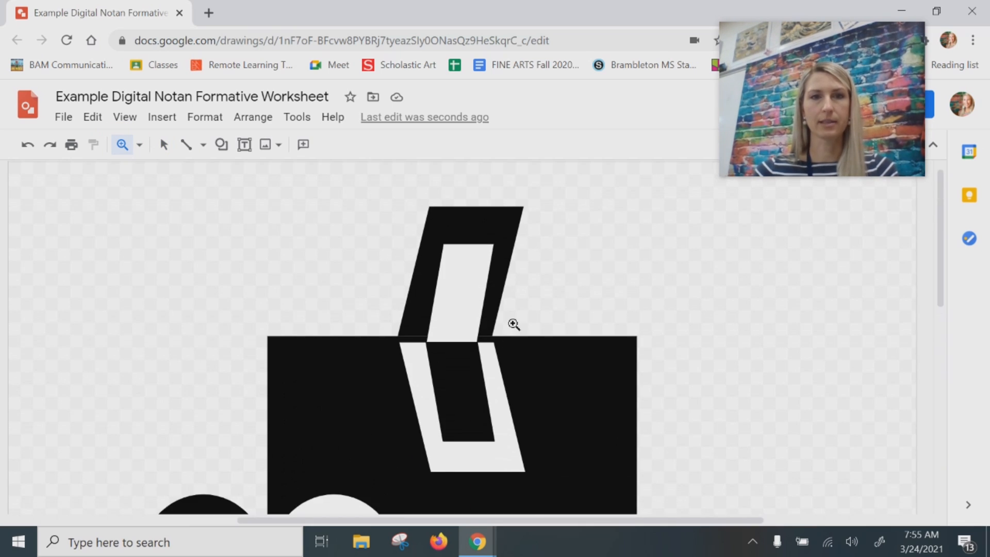
- Switch the line tool to Curve and trace a leaf outline from the square's top edge
click(200, 145)
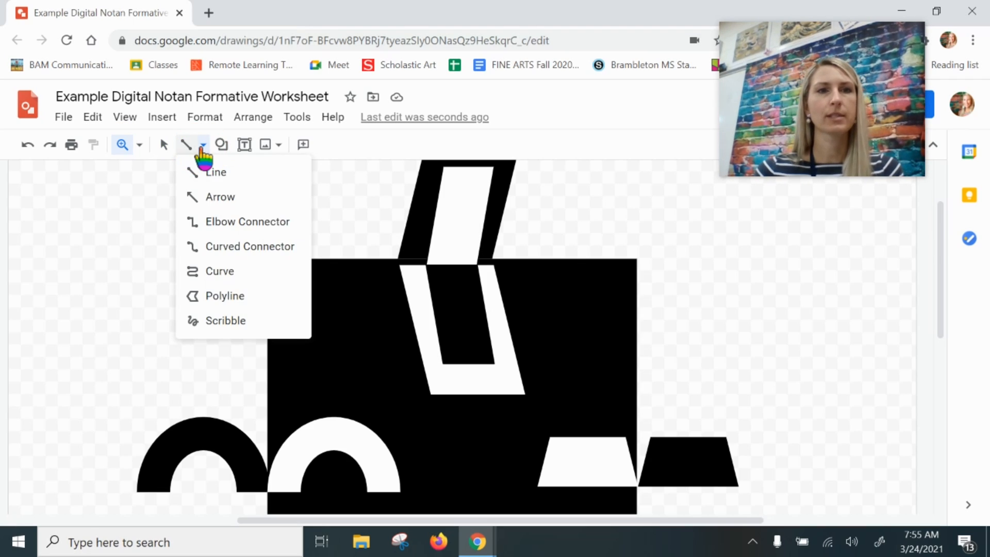
mouse_move(216, 279)
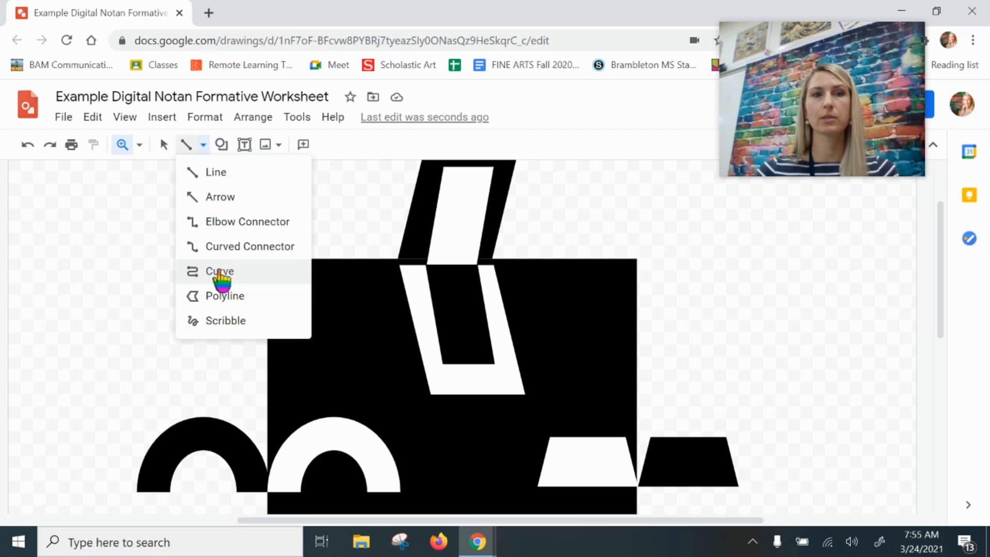
click(218, 271)
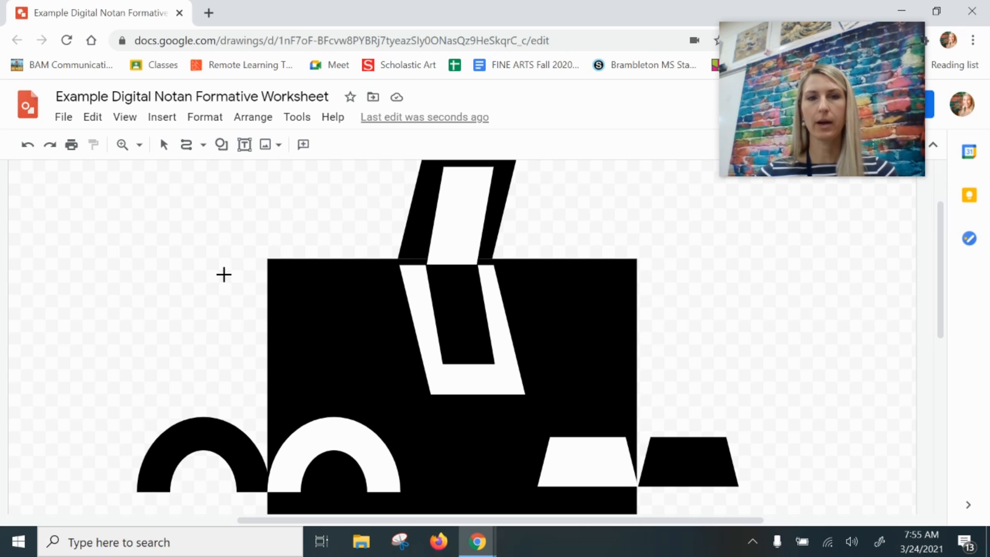
mouse_move(335, 259)
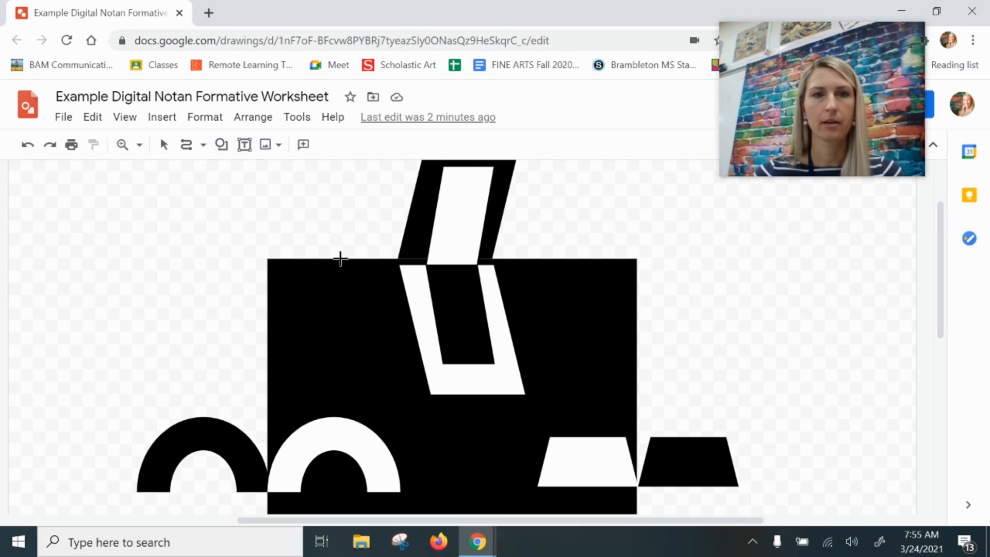
drag(339, 264, 378, 303)
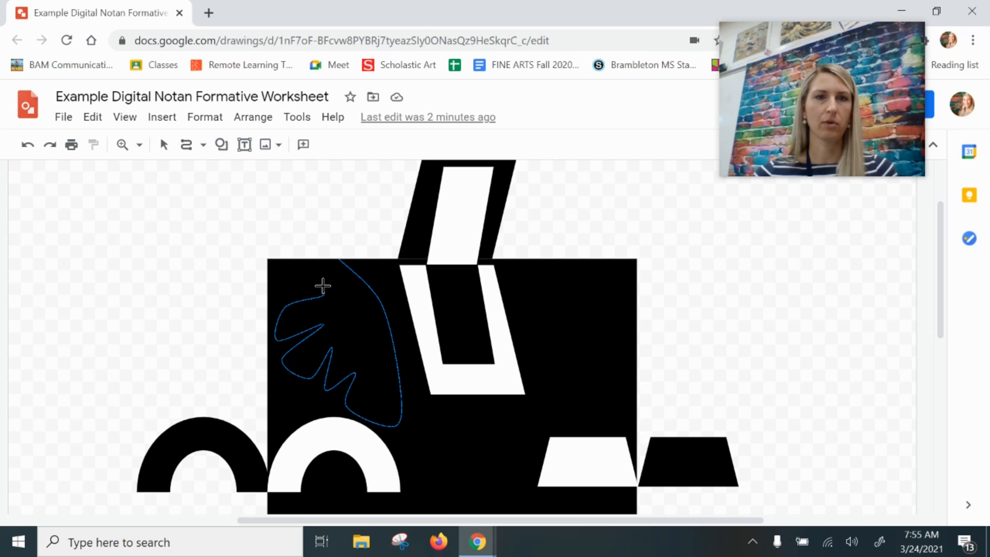
mouse_move(282, 273)
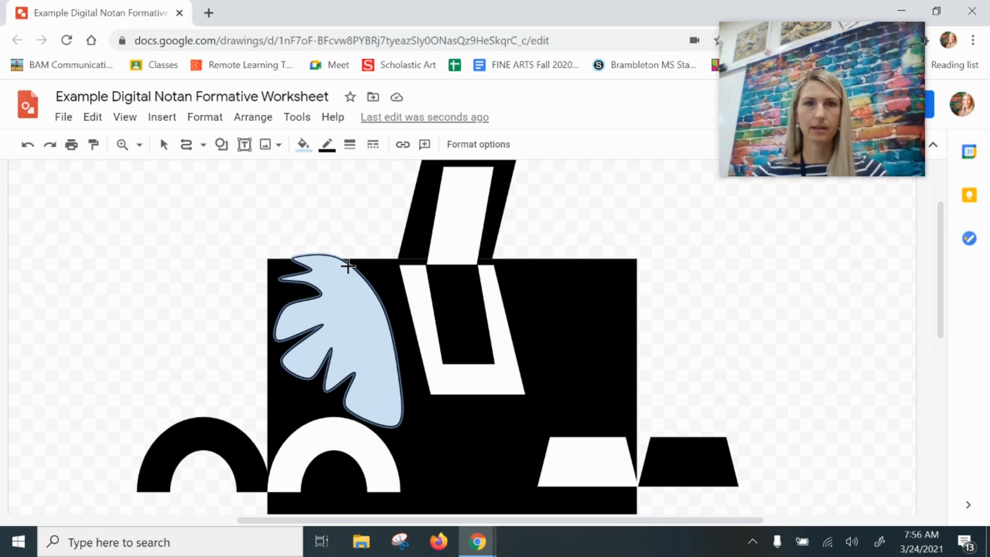
- Close the leaf curve, fill it white, and return to the Select tool
click(326, 144)
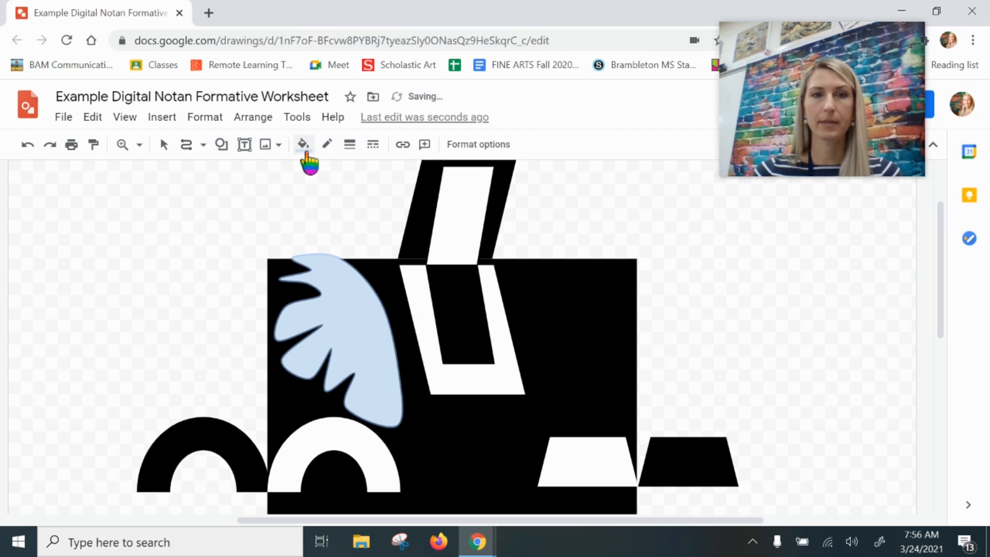
click(303, 145)
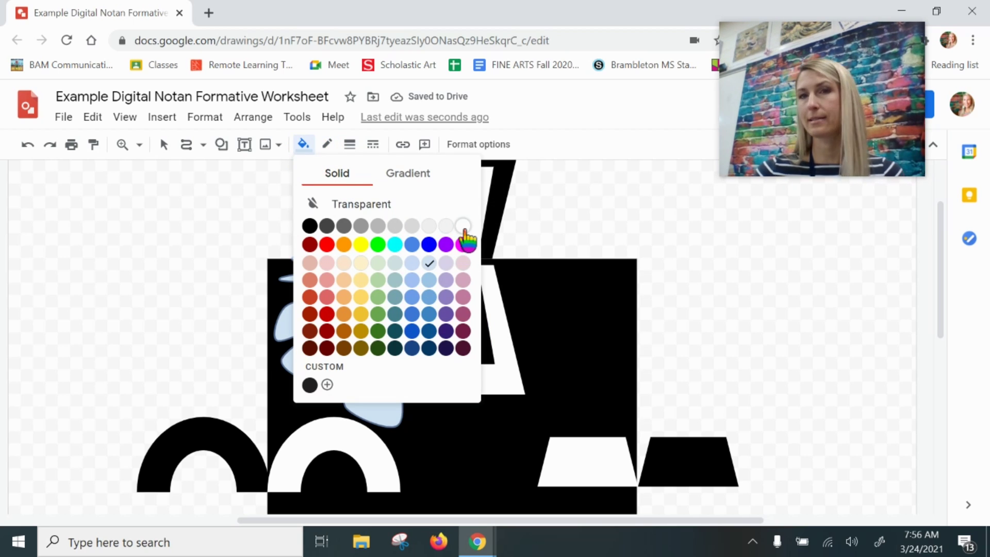
click(462, 225)
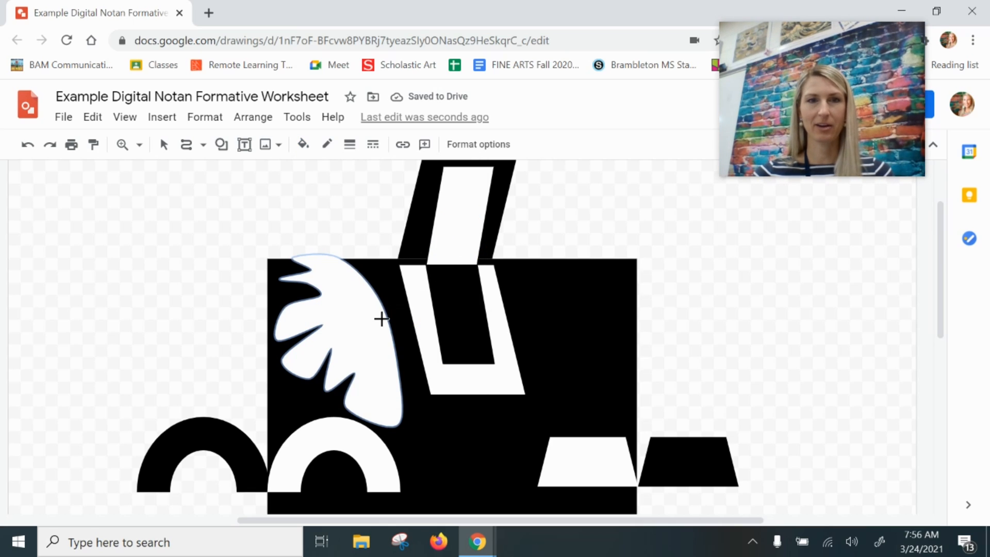
mouse_move(294, 333)
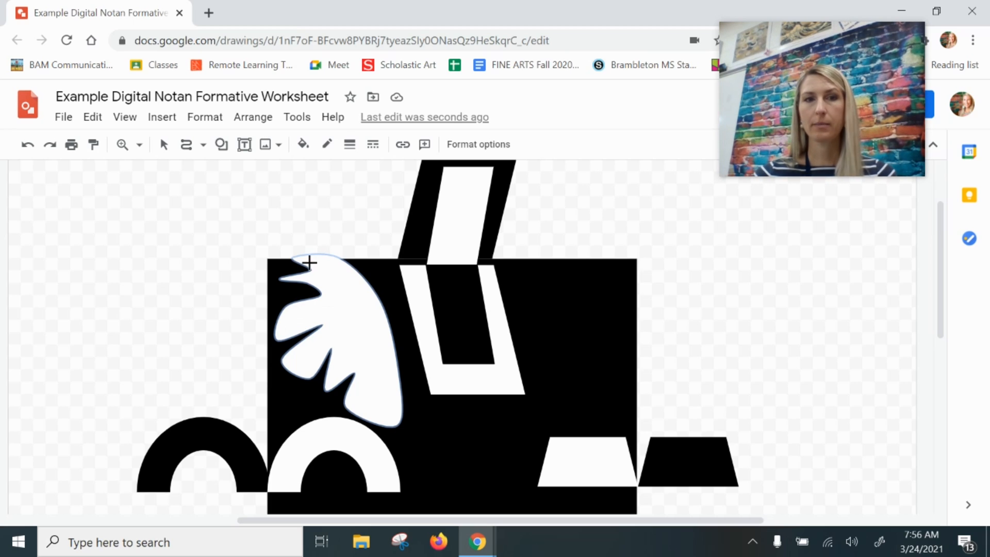
mouse_move(331, 280)
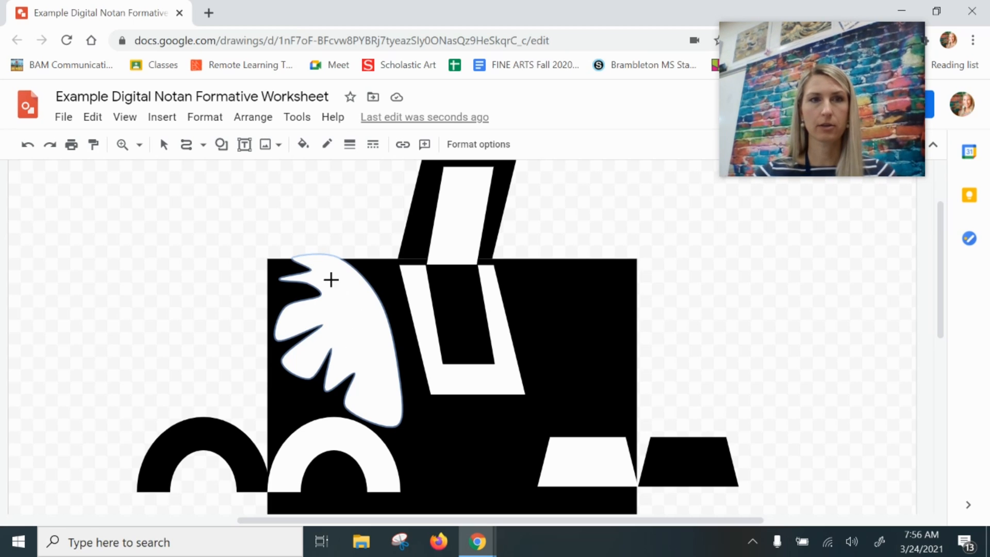
mouse_move(162, 145)
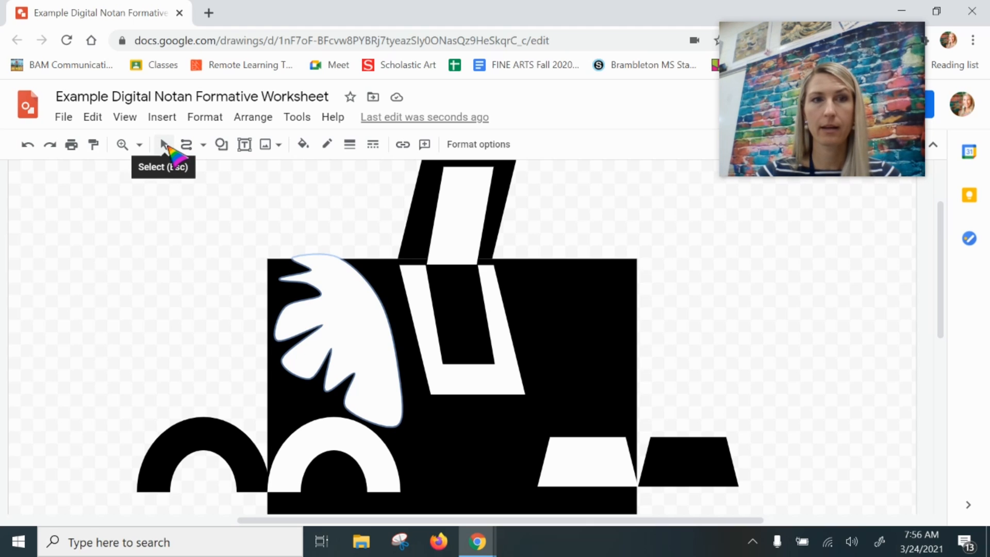
click(338, 343)
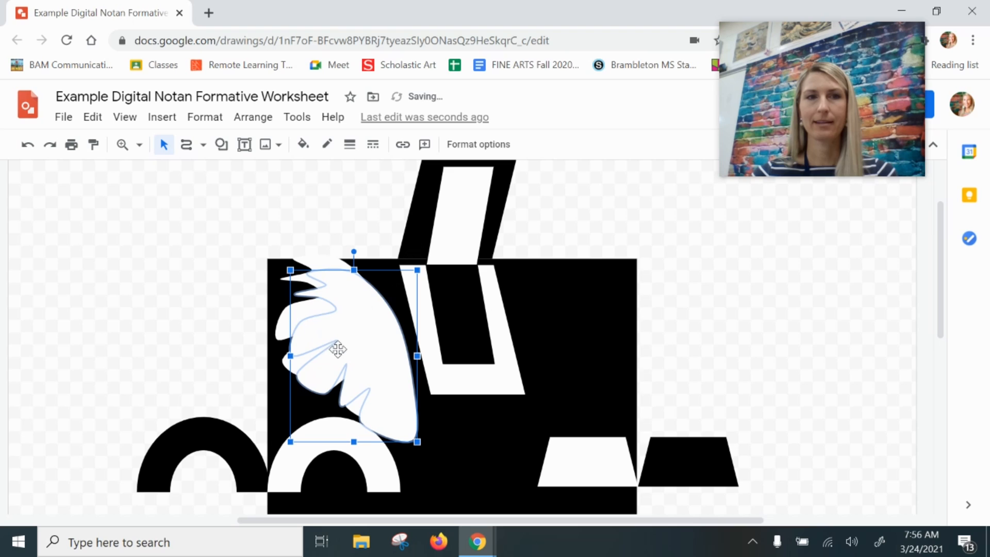
- Fill the leaf copy black as the mirrored shape above the top edge
click(302, 144)
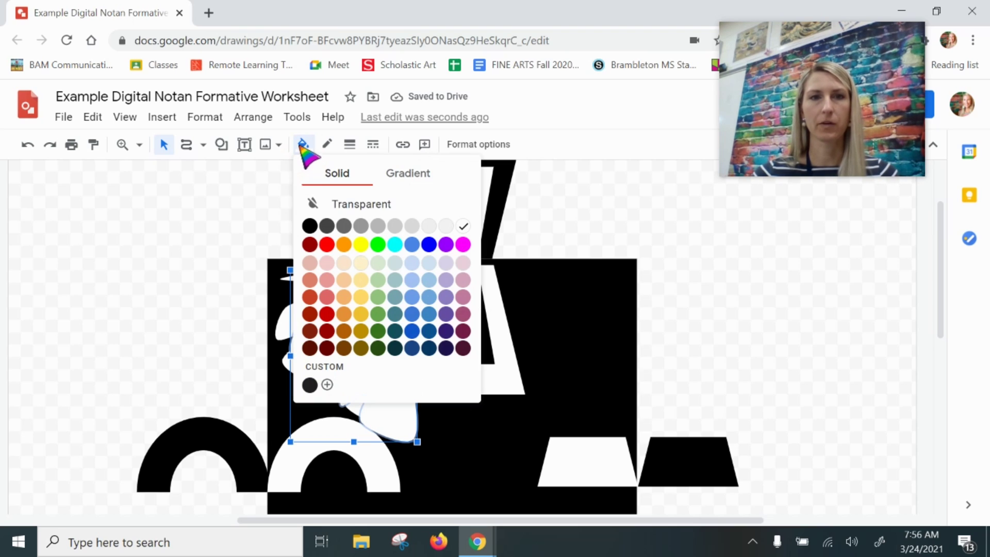
click(310, 225)
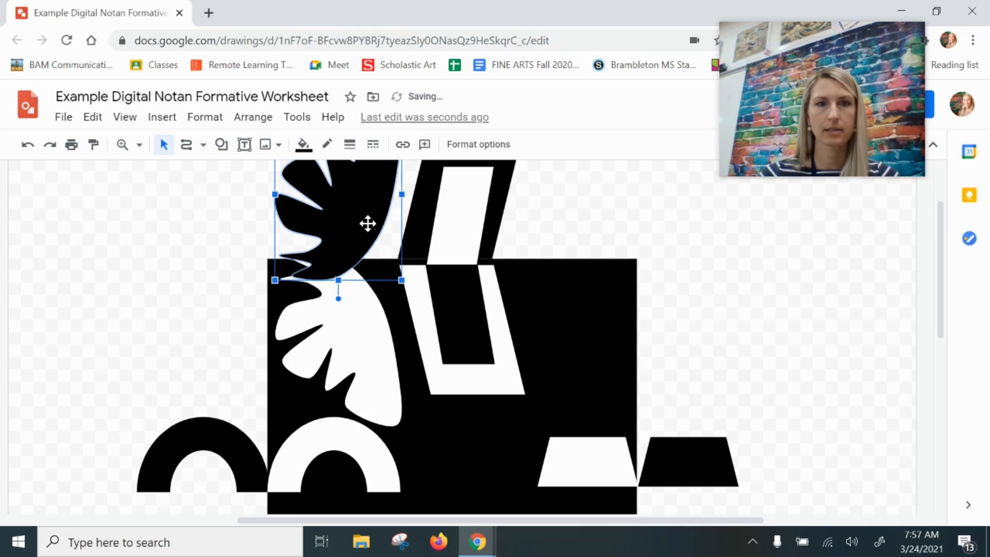
scroll(down, 3)
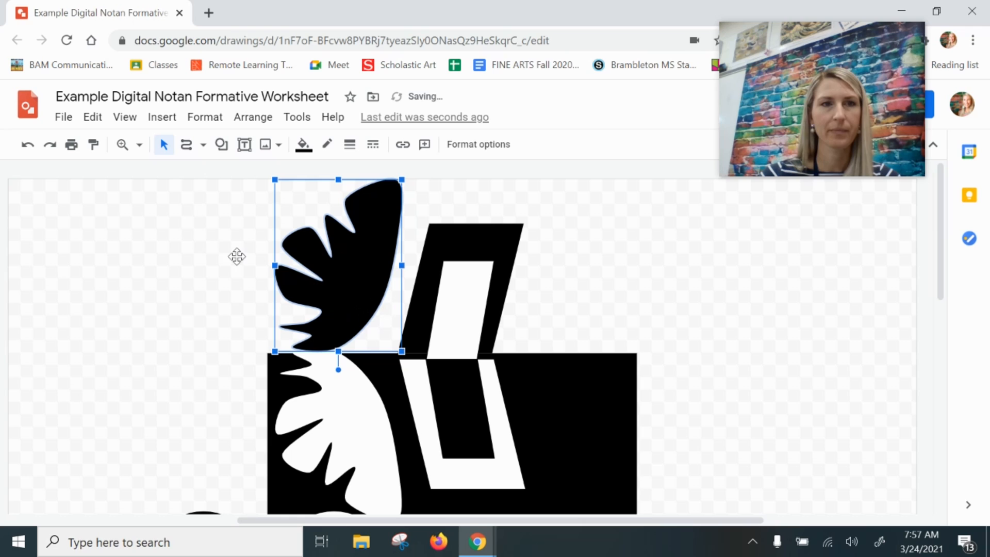
click(142, 144)
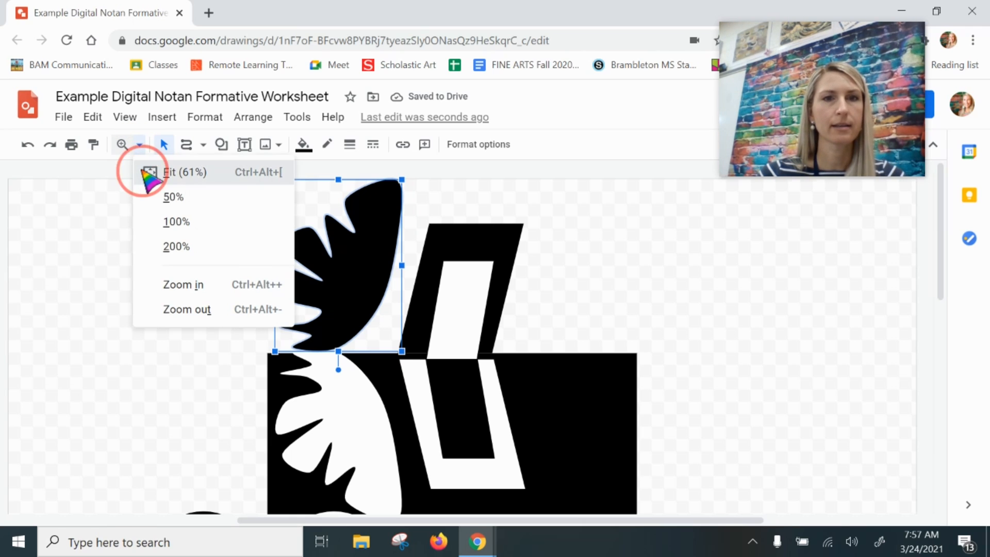
- Fit the drawing to view and draw a spiky star with the Polyline tool along the square's bottom edge
click(184, 172)
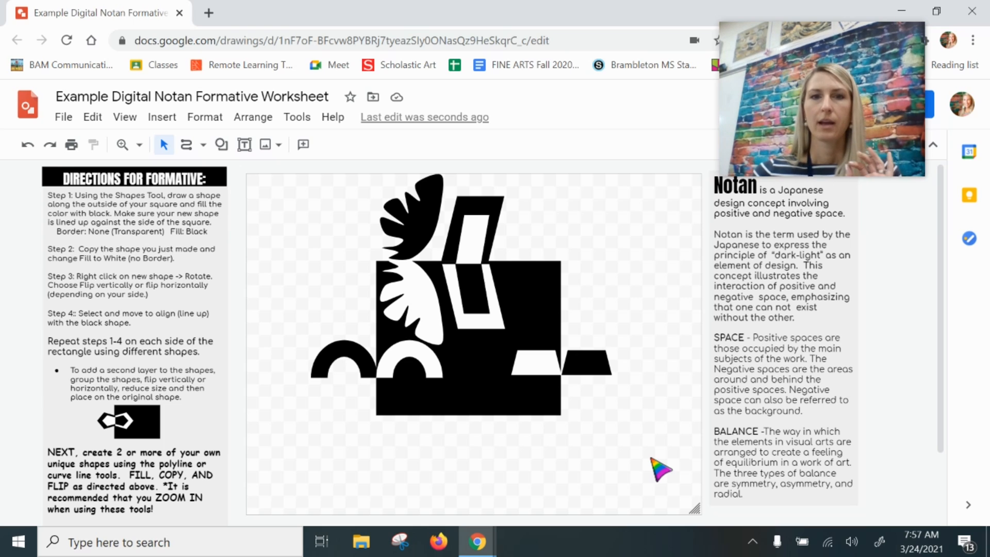
scroll(down, 3)
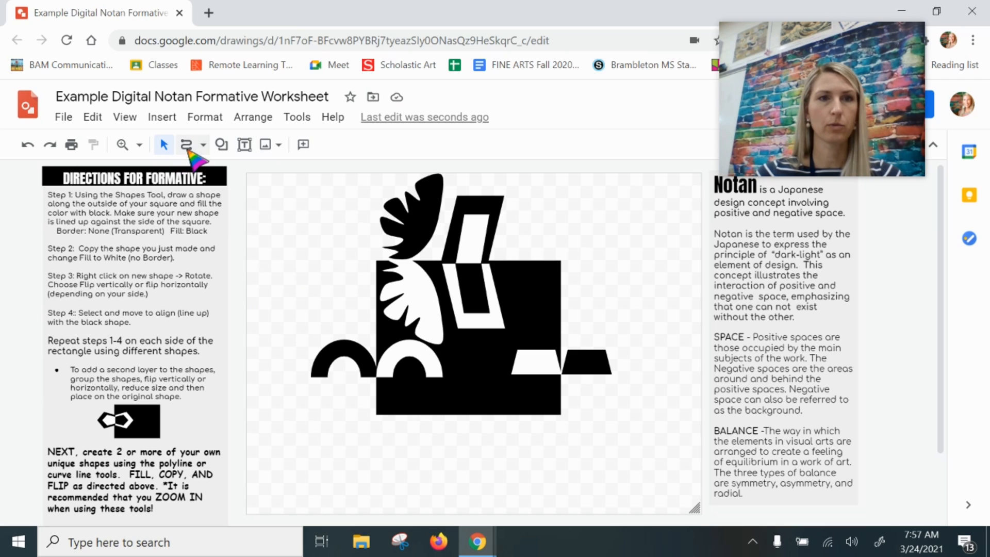
click(203, 144)
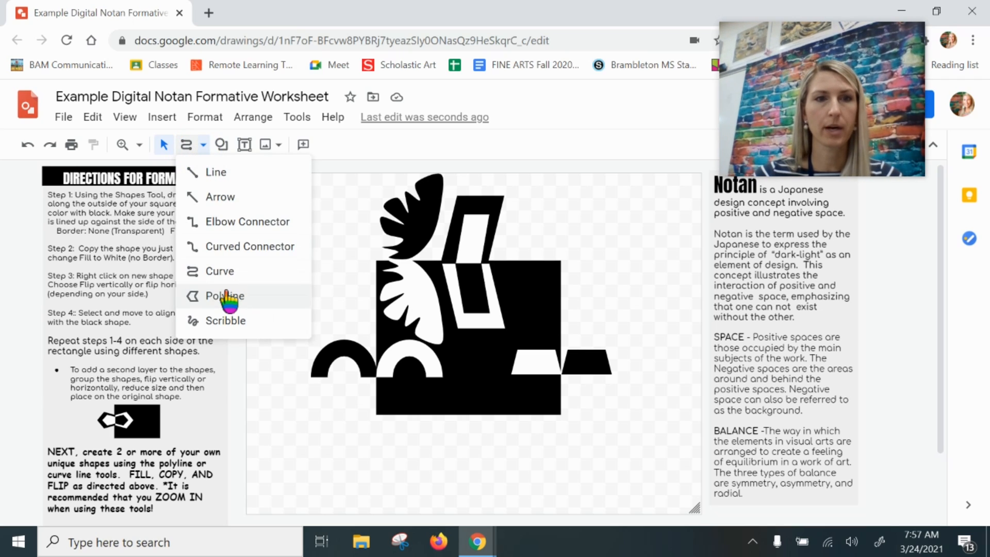
click(225, 296)
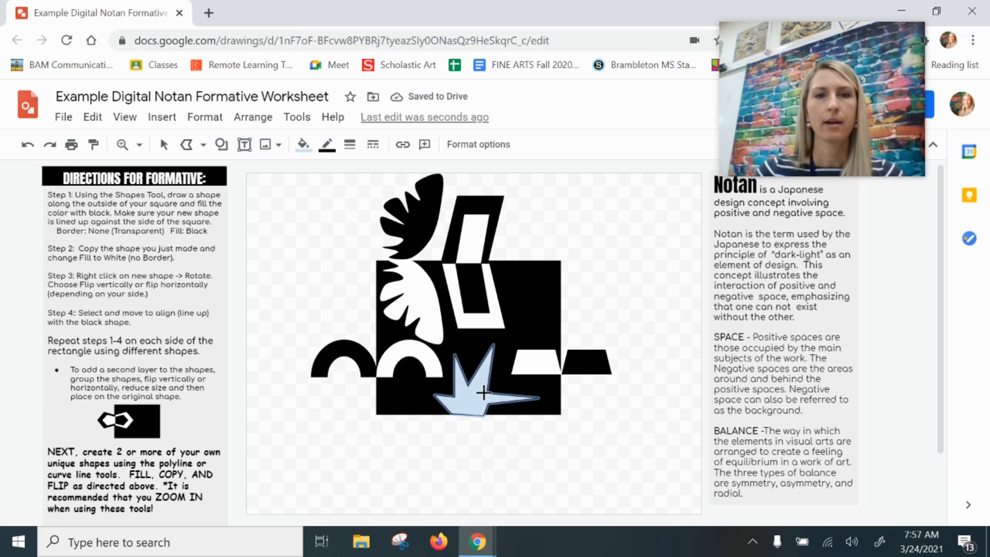
- Give the star a transparent border and white fill, then return to the Select tool
click(327, 145)
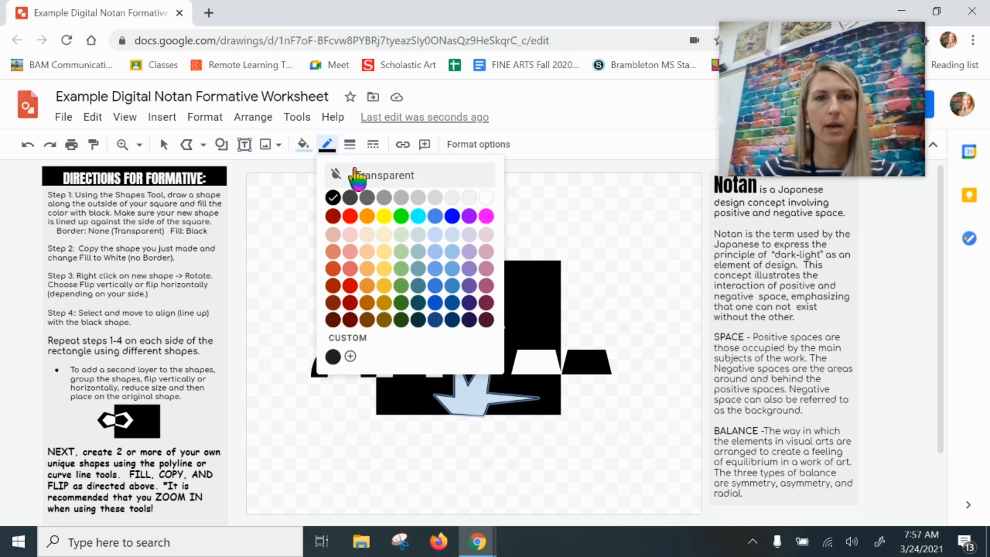
click(303, 144)
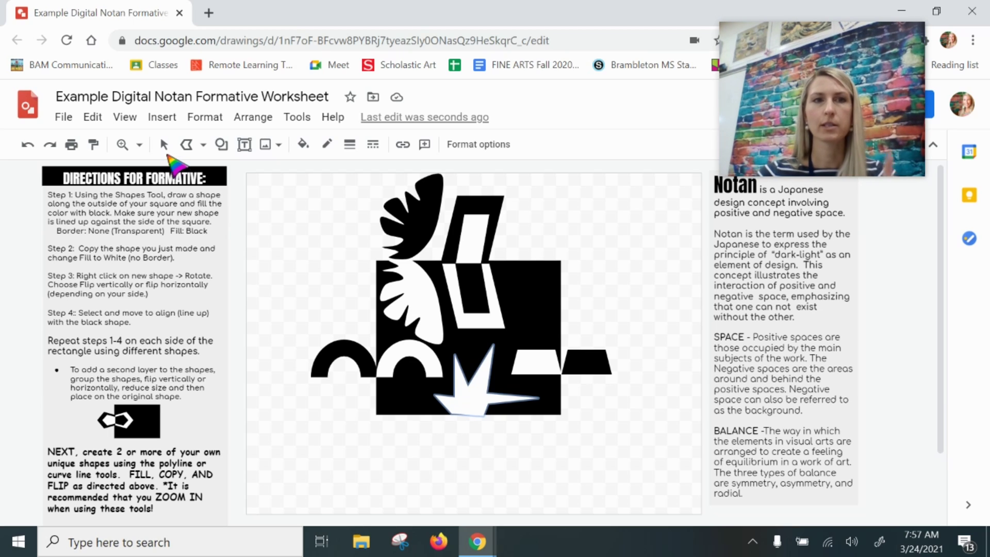
mouse_move(163, 147)
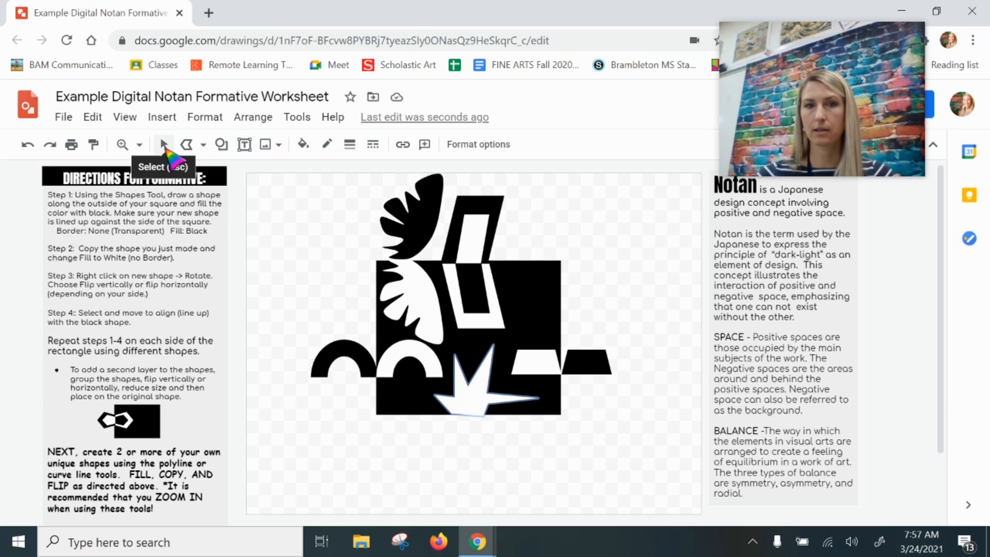
click(484, 379)
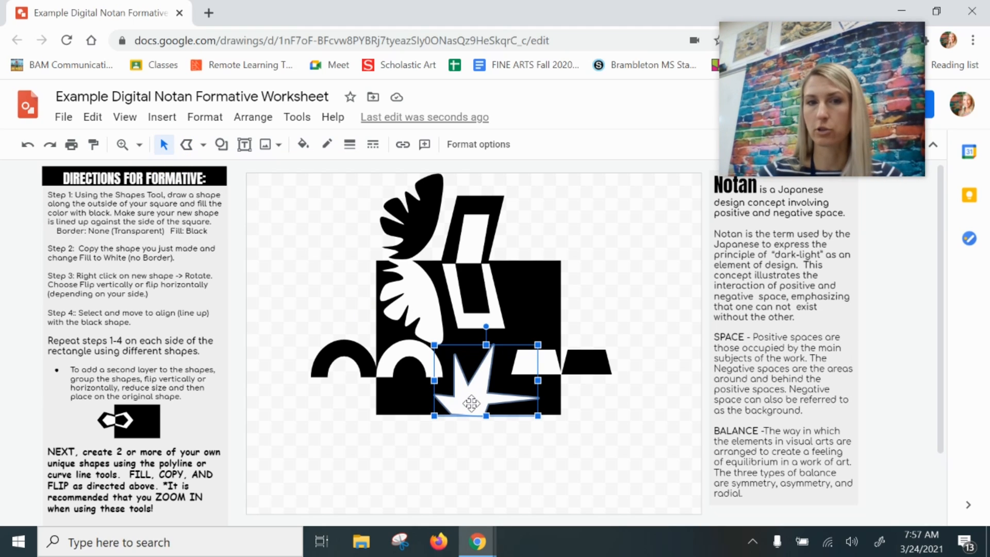
- Copy and paste a duplicate of the star and fill it black
right_click(470, 404)
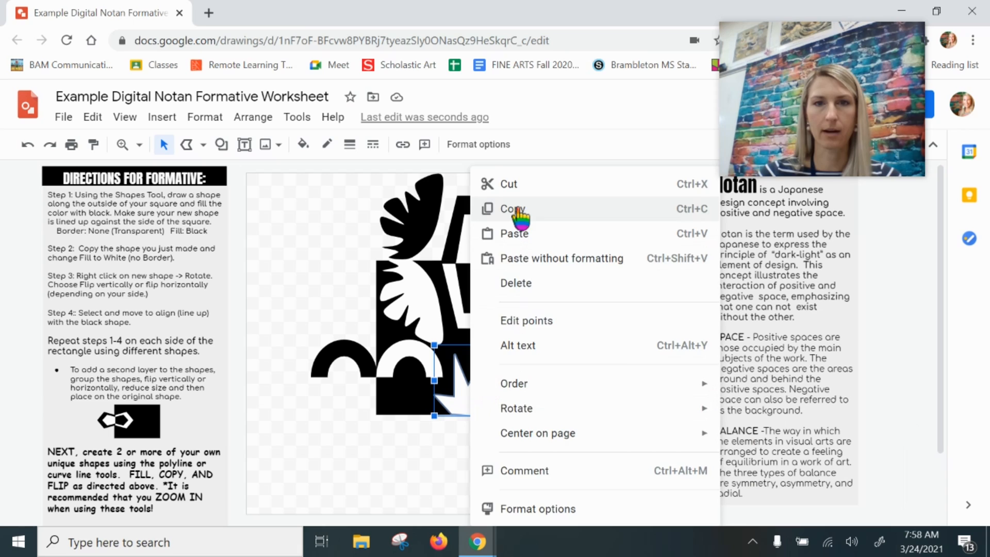
mouse_move(529, 238)
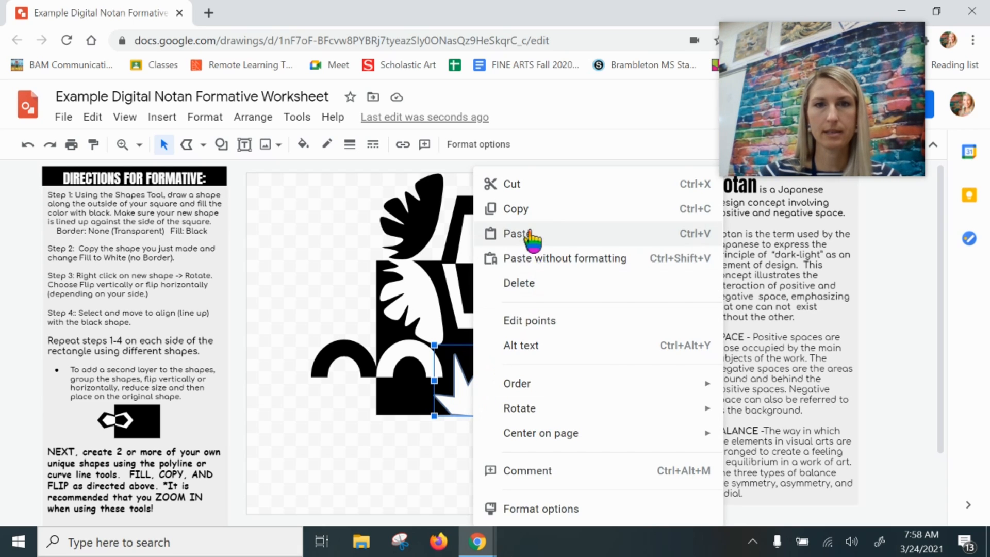
click(304, 144)
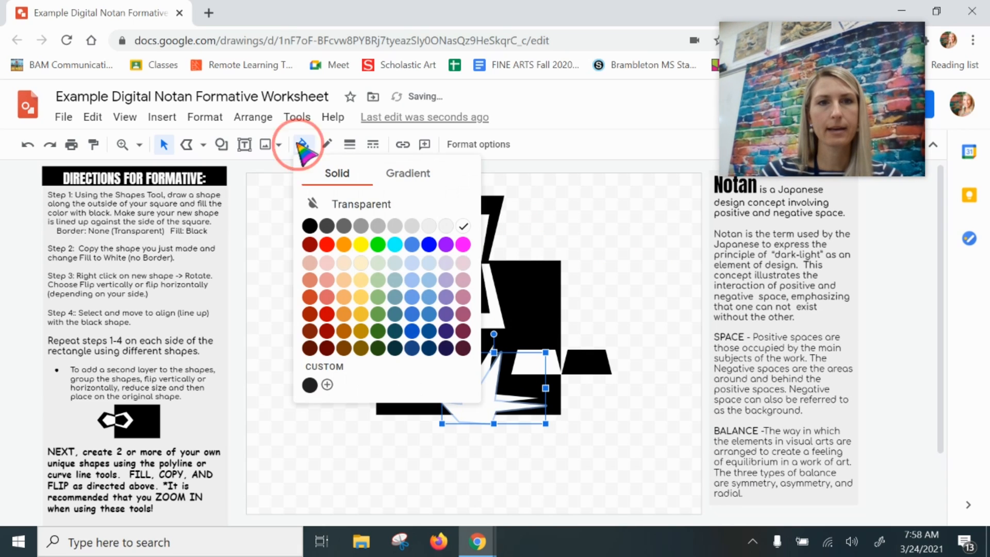
click(309, 226)
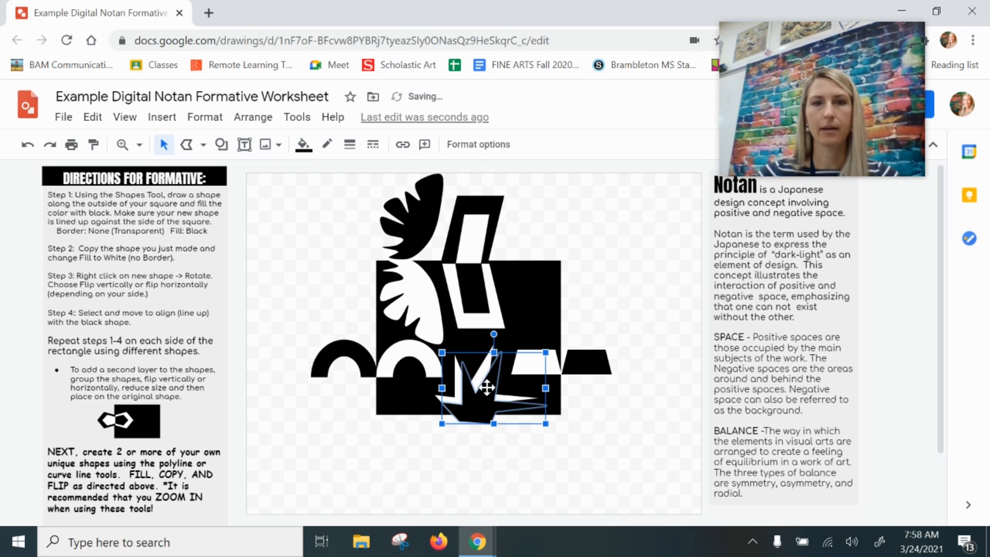
- Flip the black star vertically and move it below the square's bottom edge
right_click(489, 387)
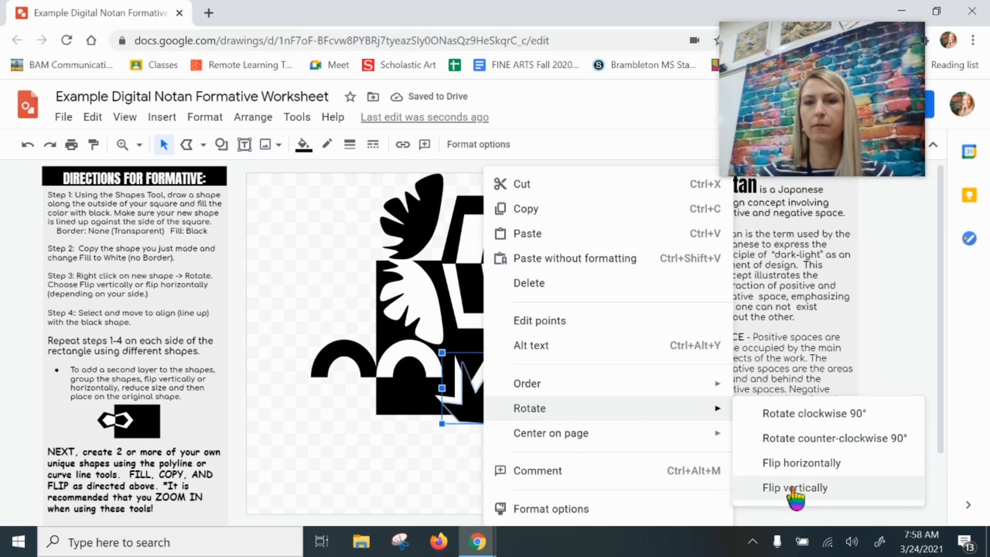
click(794, 487)
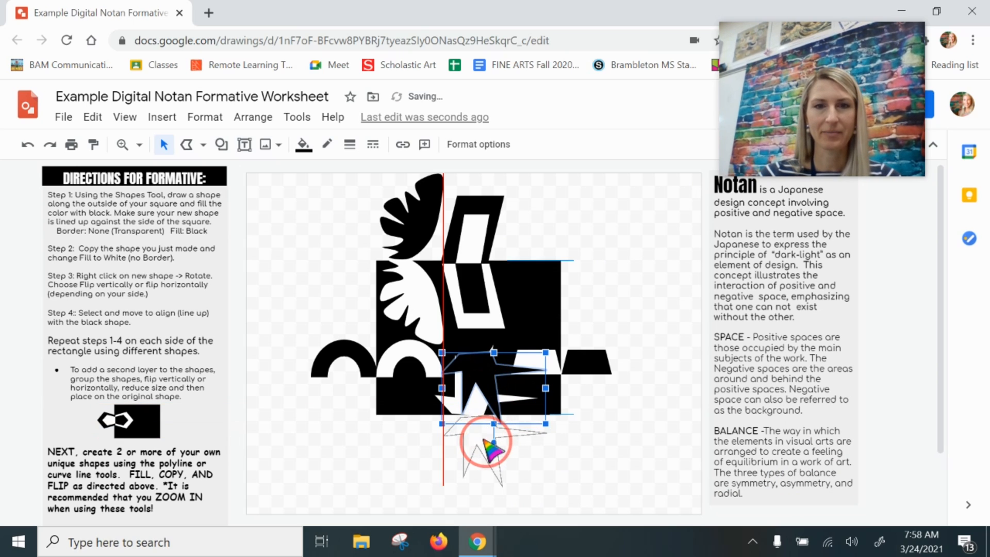
drag(486, 442, 486, 461)
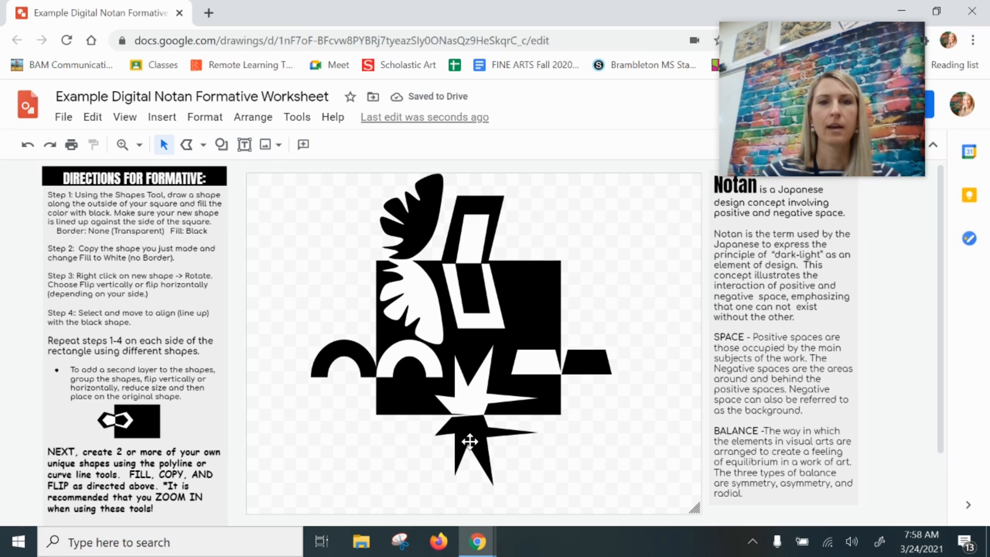
mouse_move(468, 442)
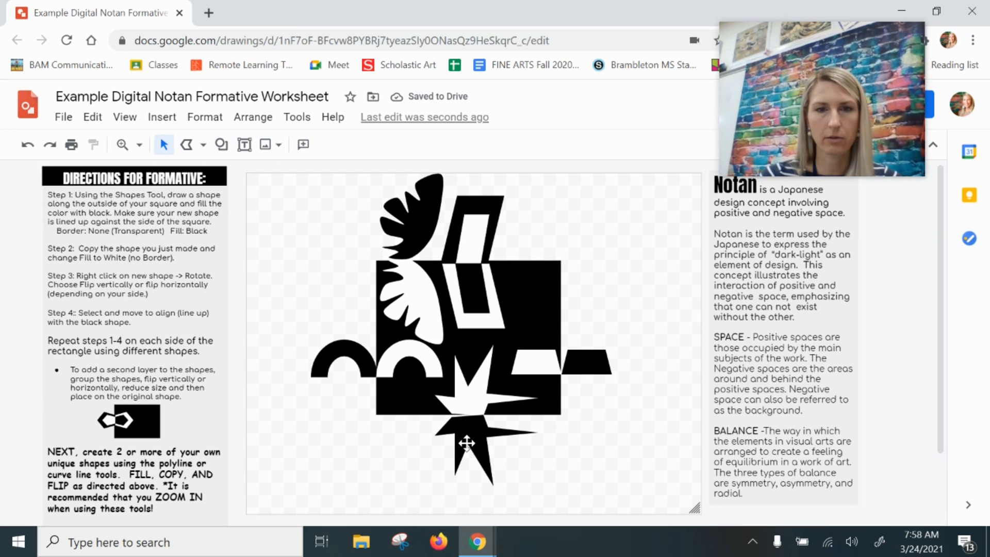
mouse_move(485, 448)
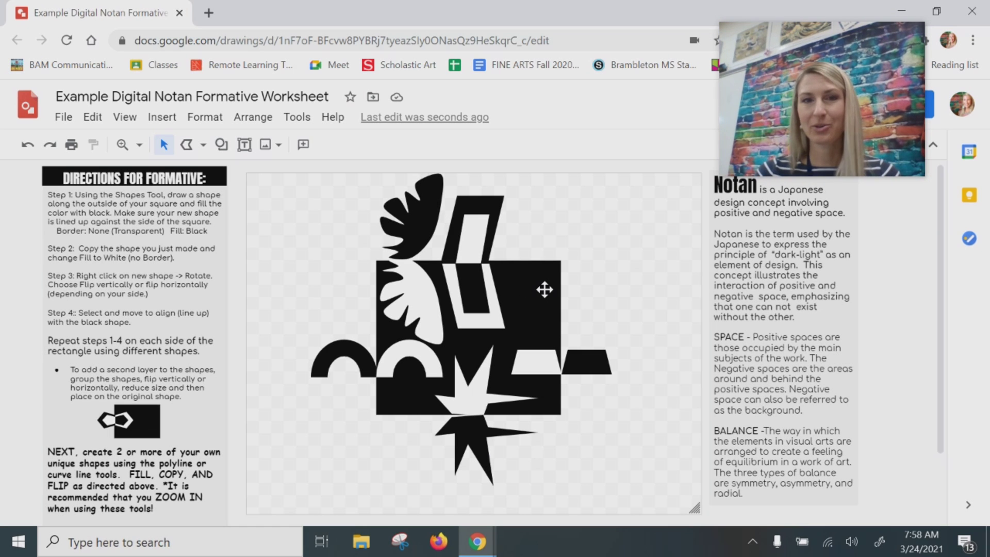
mouse_move(538, 301)
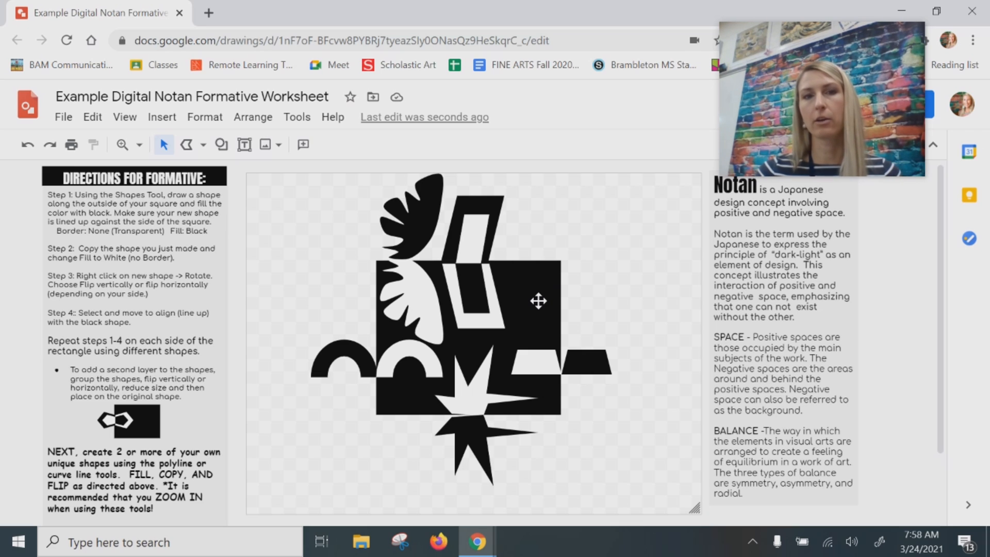